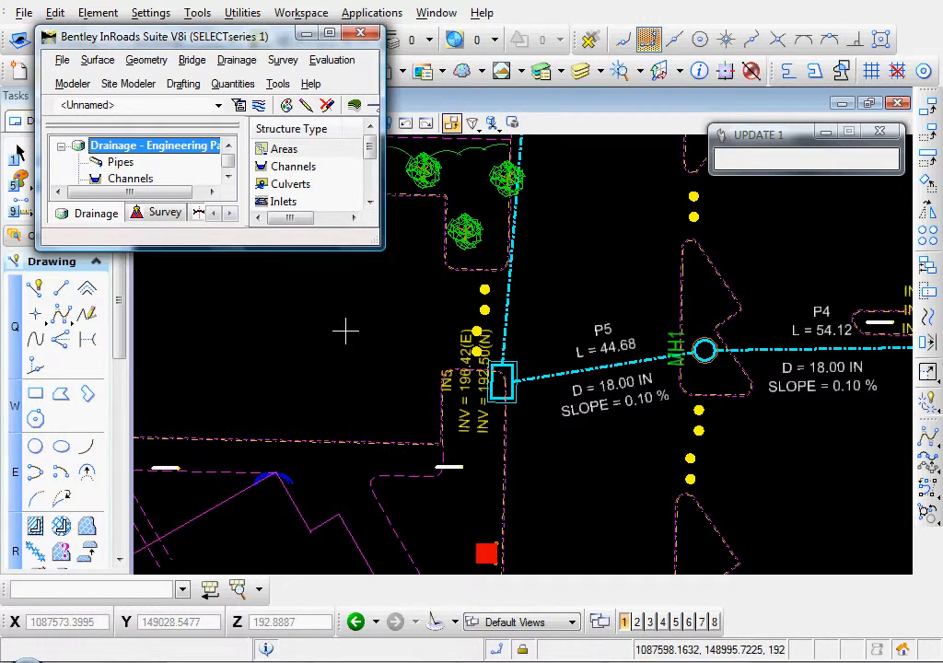
{"action": "mouse_move", "coordinate": [373, 322]}
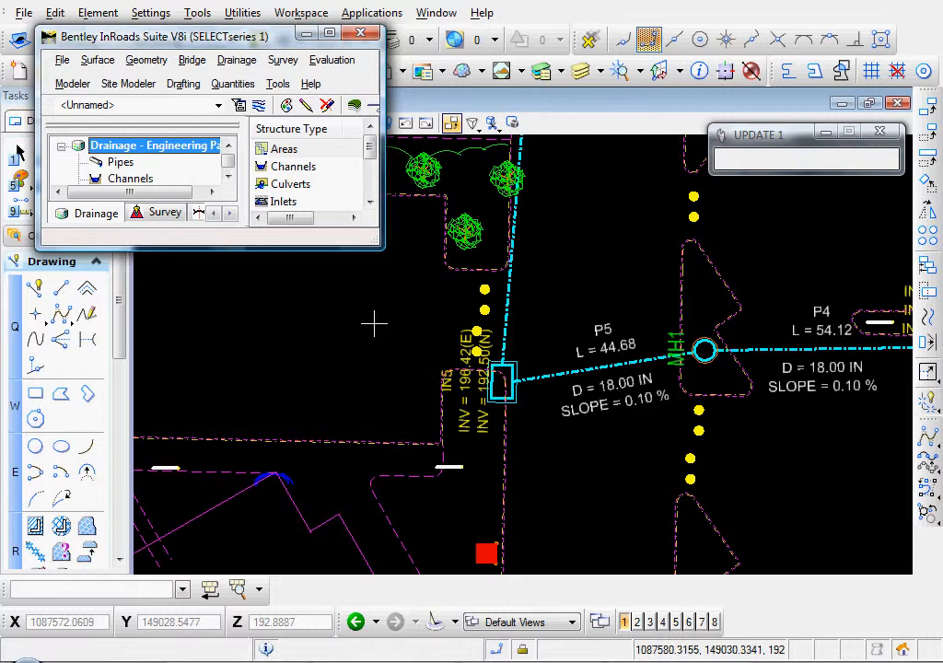
- Browse the Drainage > View submenu to reach the structure annotation commands
{"action": "left_click", "coordinate": [236, 59]}
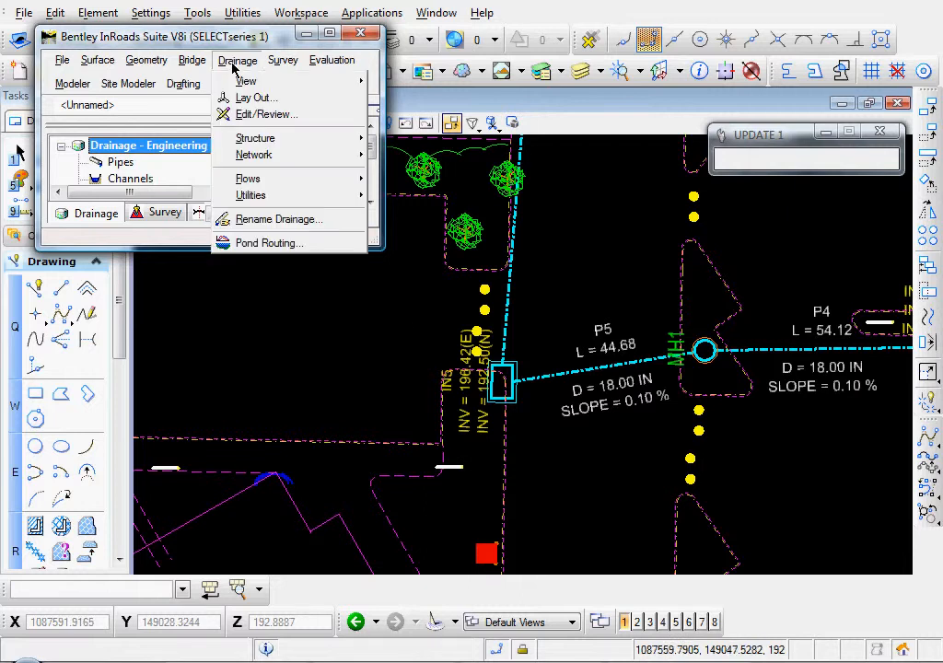
{"action": "left_click", "coordinate": [246, 81]}
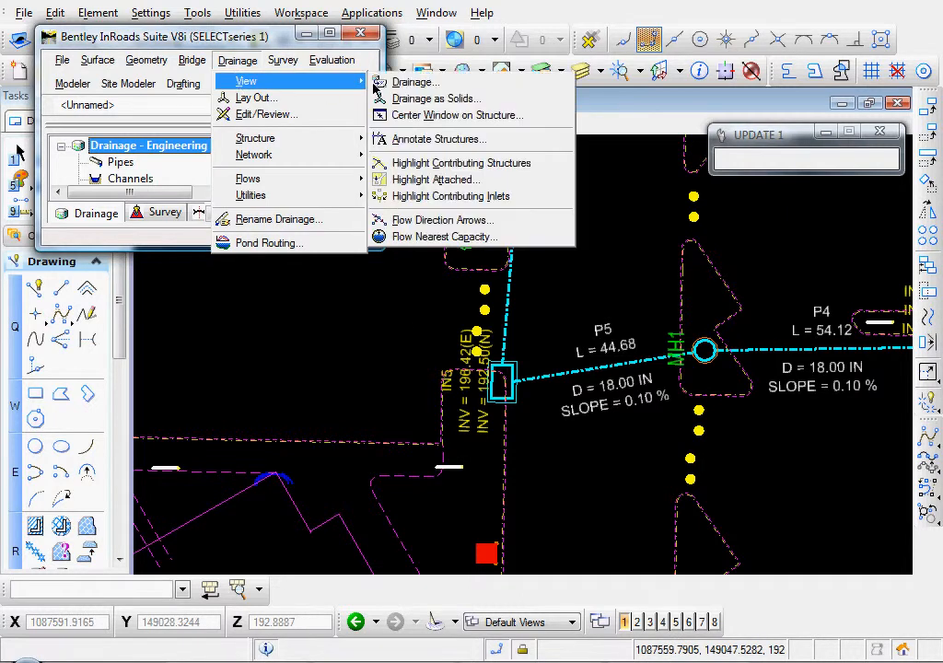
- Annotate manholes with InvertIn and InvertOut, each prefixed 'INV =', at positions 2 and 1
{"action": "left_click", "coordinate": [439, 138]}
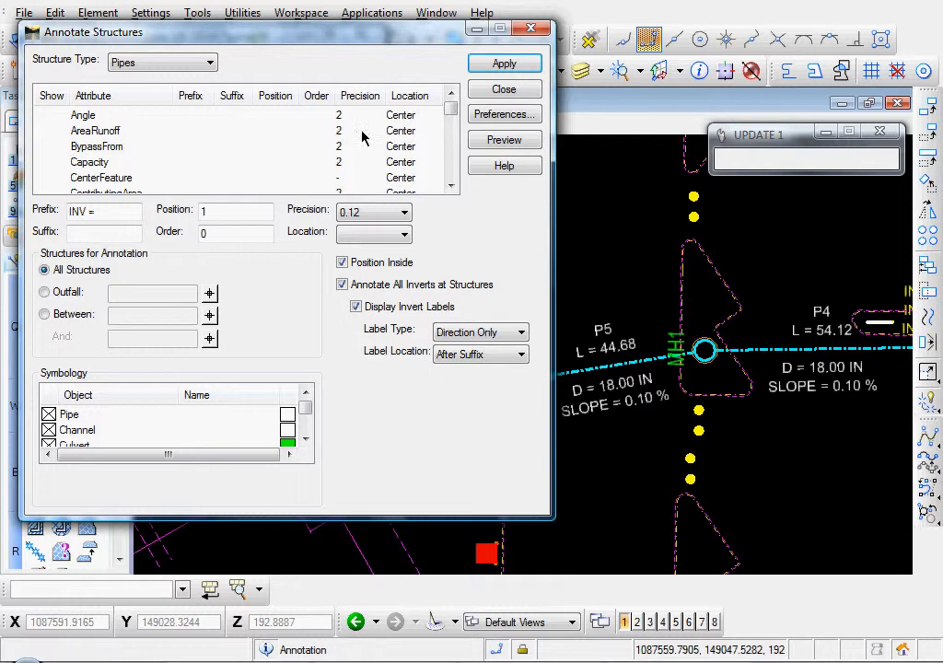
{"action": "left_click", "coordinate": [210, 61]}
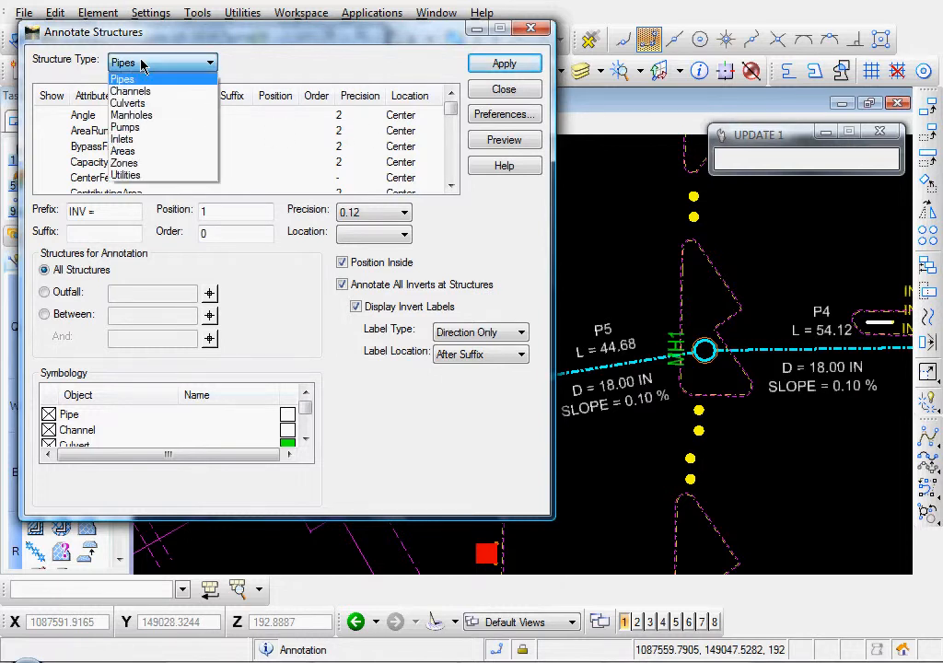
{"action": "left_click", "coordinate": [131, 114]}
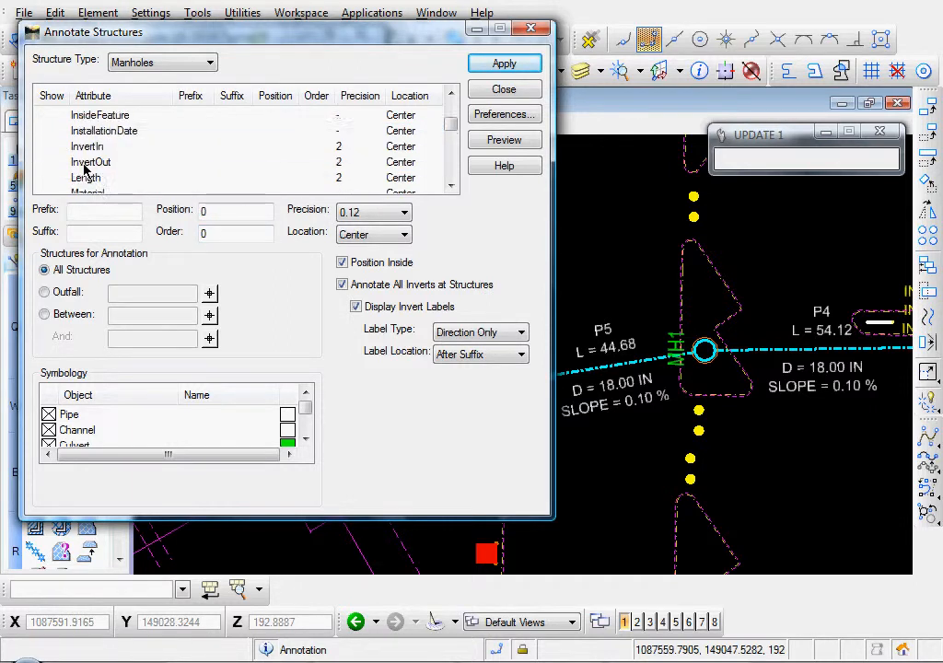
{"action": "left_click", "coordinate": [87, 145]}
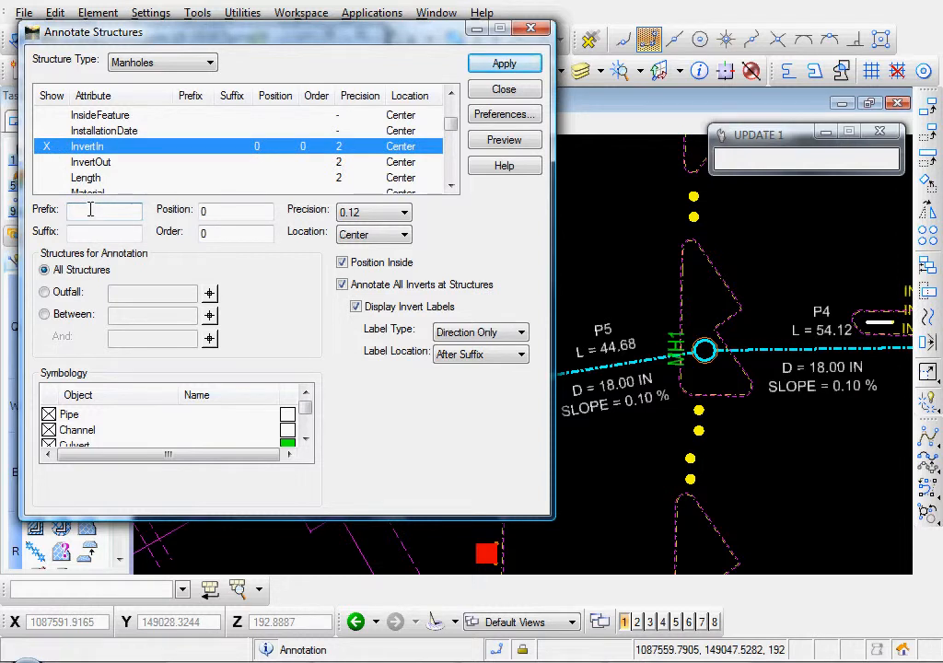
{"action": "type", "text": "INV ="}
{"action": "type", "text": "2"}
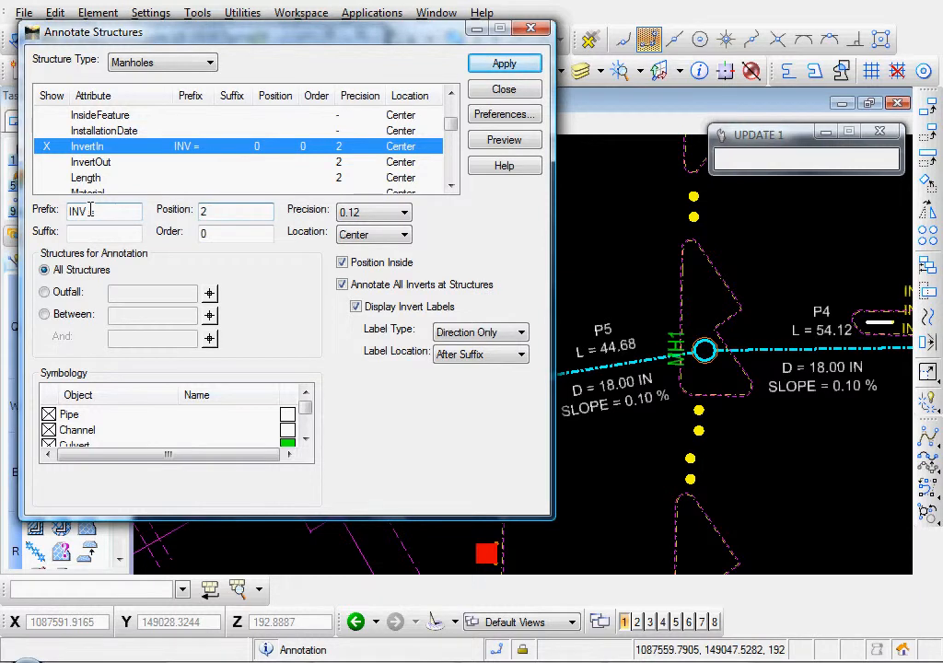
{"action": "left_click", "coordinate": [92, 162]}
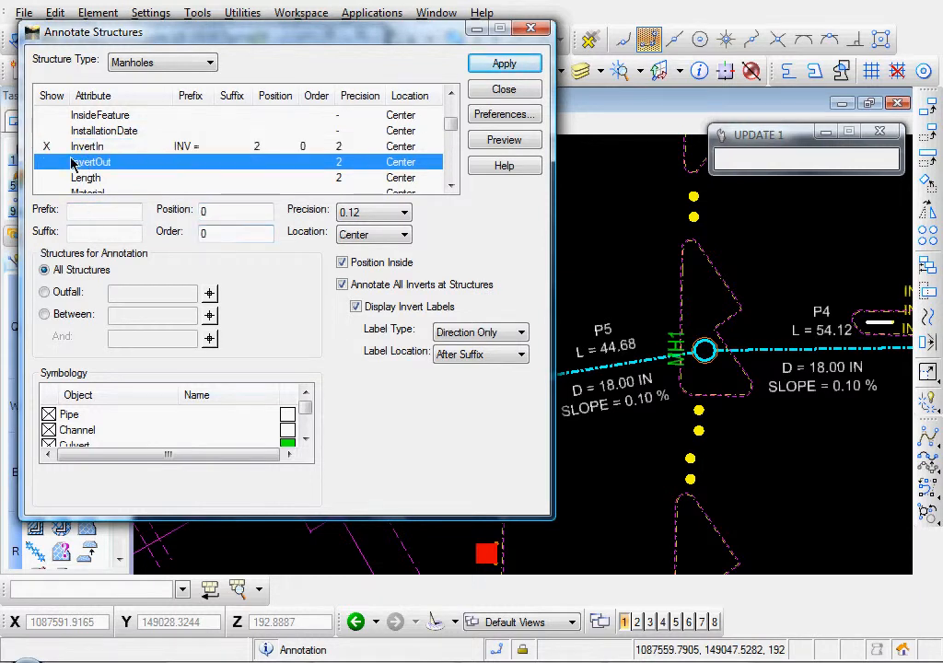
{"action": "left_click", "coordinate": [46, 162]}
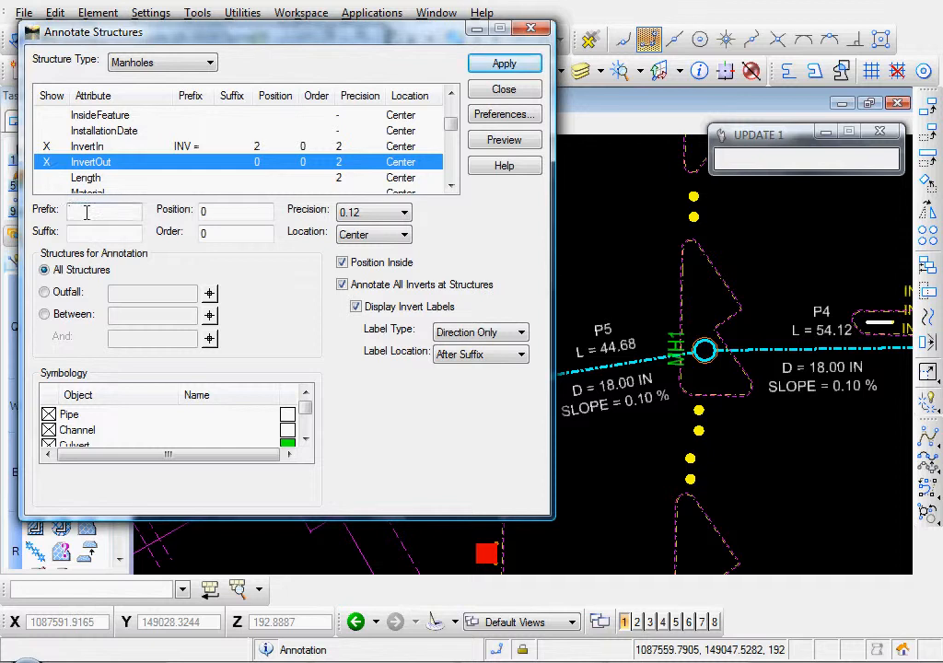
{"action": "type", "text": "INV ="}
{"action": "type", "text": "1"}
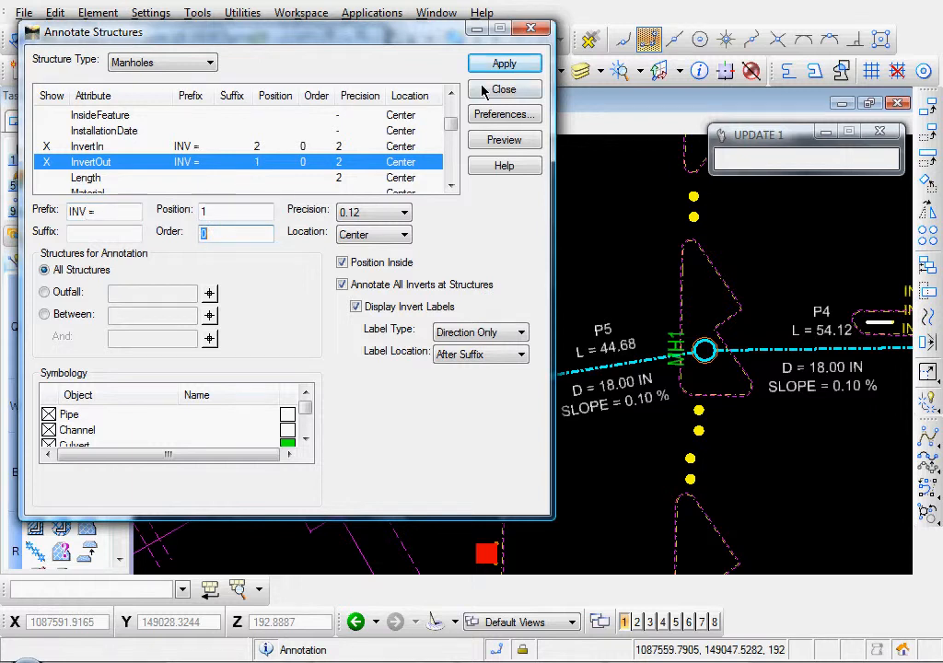
- Apply the manhole annotation to draw stacked 'INV =' invert elevation labels
{"action": "left_click", "coordinate": [504, 63]}
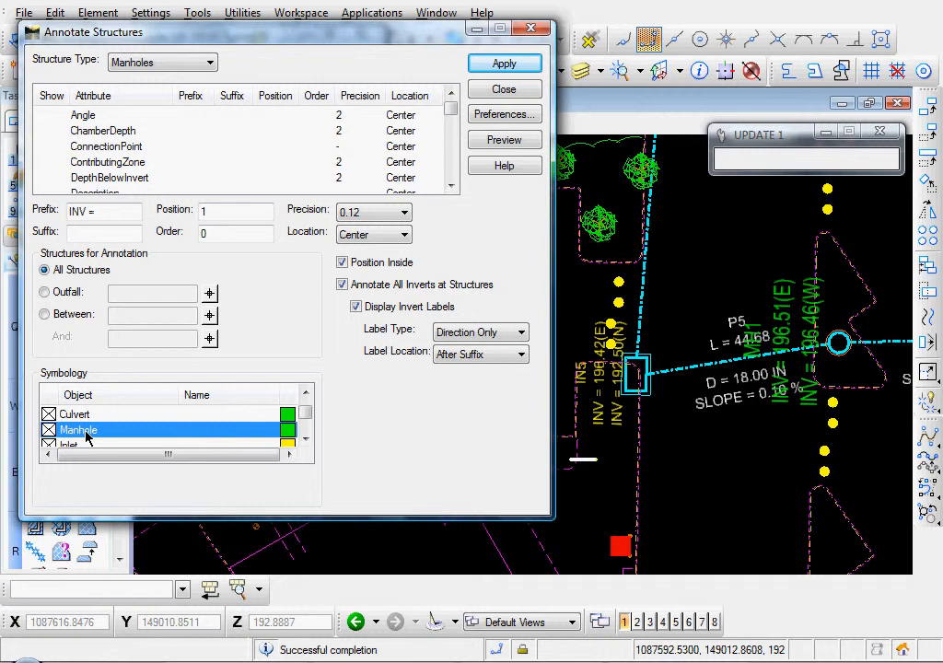
- Set Manhole label symbology to height and width 0.05 with an absolute angle
{"action": "double_click", "coordinate": [78, 430]}
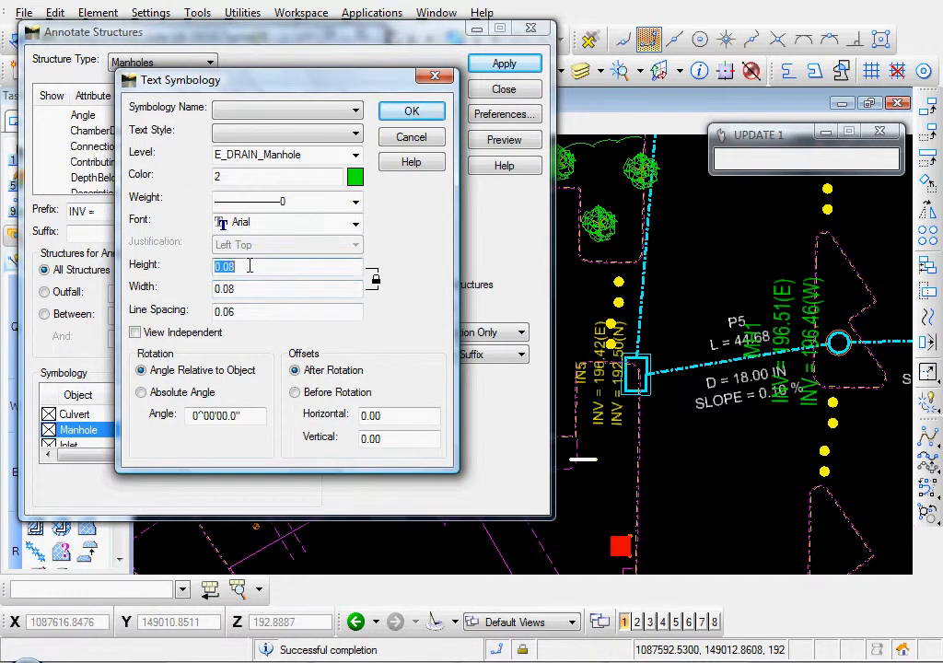
{"action": "type", "text": "0"}
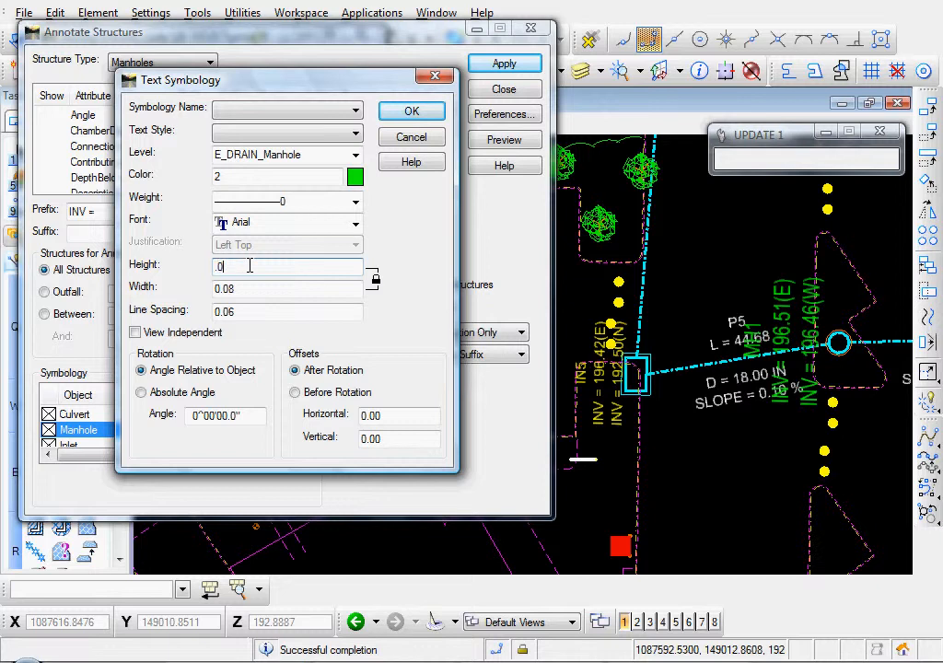
{"action": "type", "text": "0.05"}
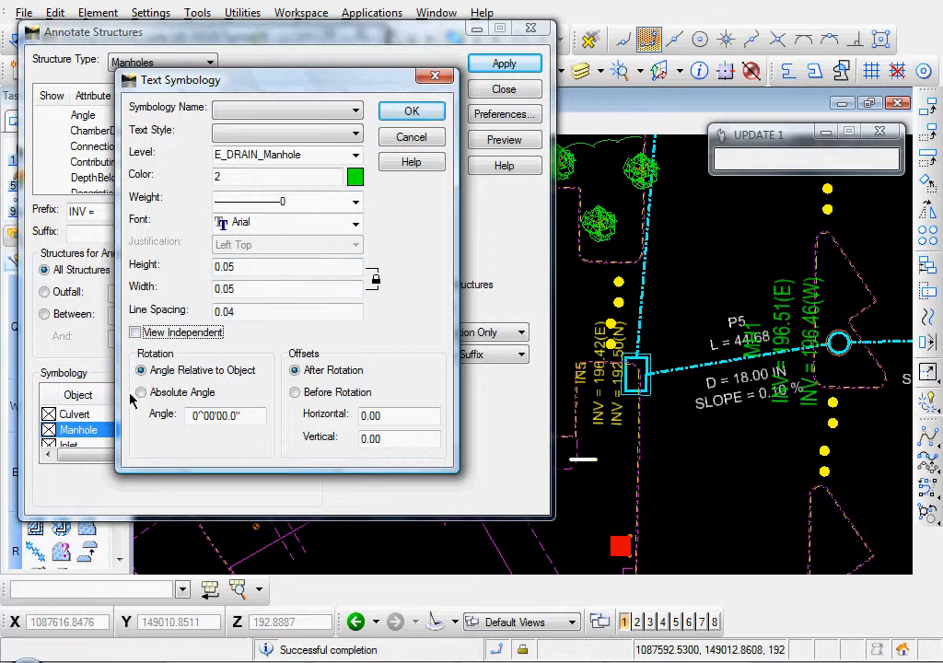
{"action": "left_click", "coordinate": [139, 393]}
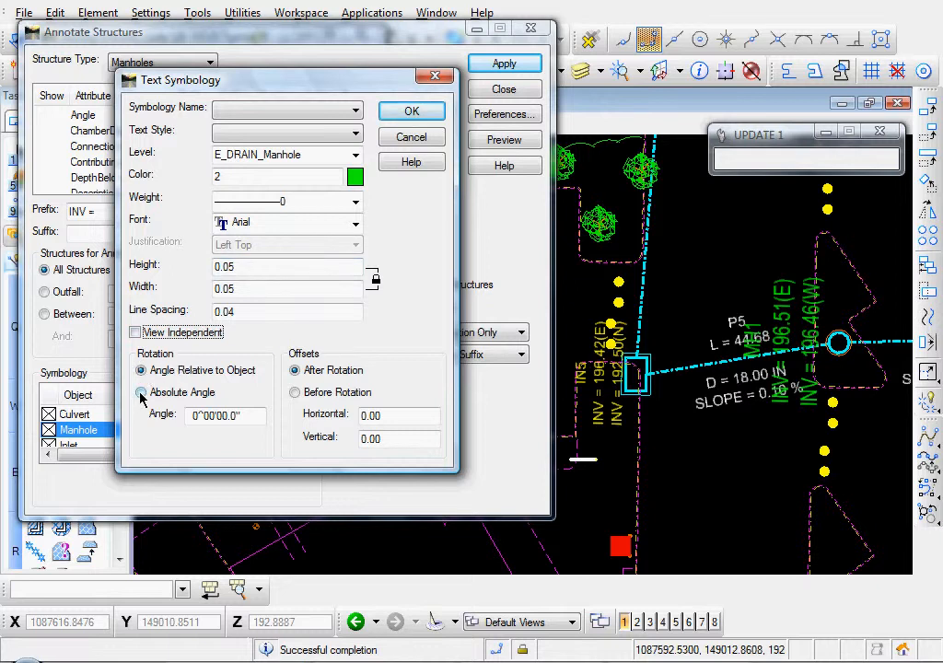
{"action": "left_click", "coordinate": [140, 392]}
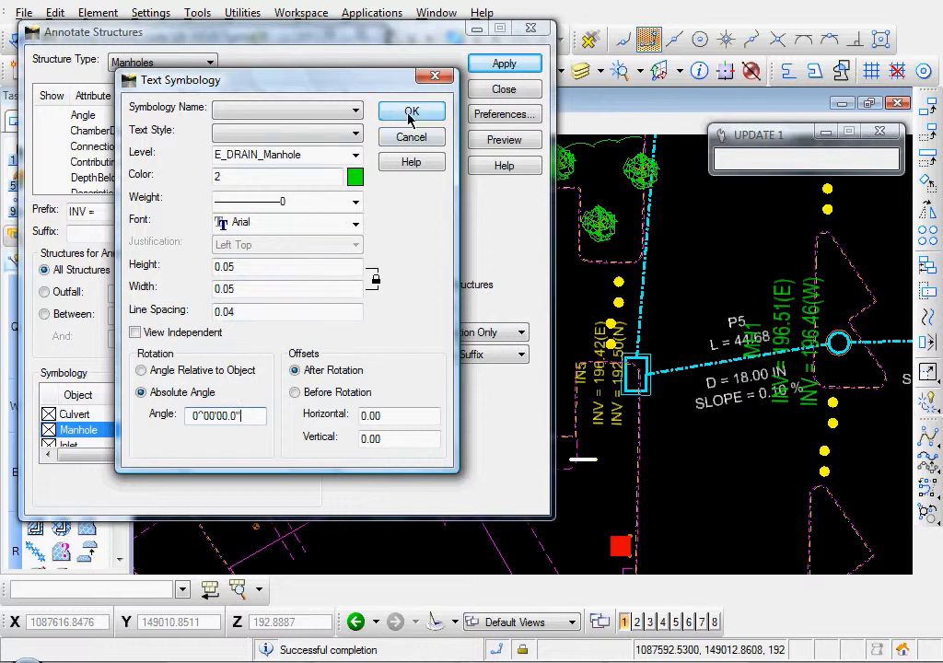
{"action": "left_click", "coordinate": [412, 111]}
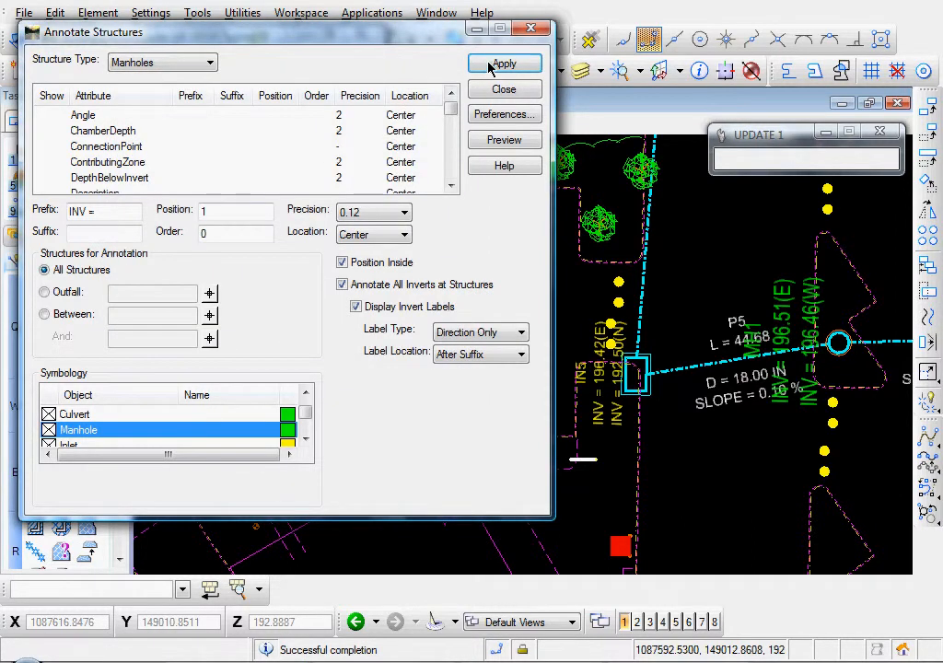
- Redraw the manhole labels and confirm Inlet text at 0.05 with an absolute angle
{"action": "left_click", "coordinate": [504, 64]}
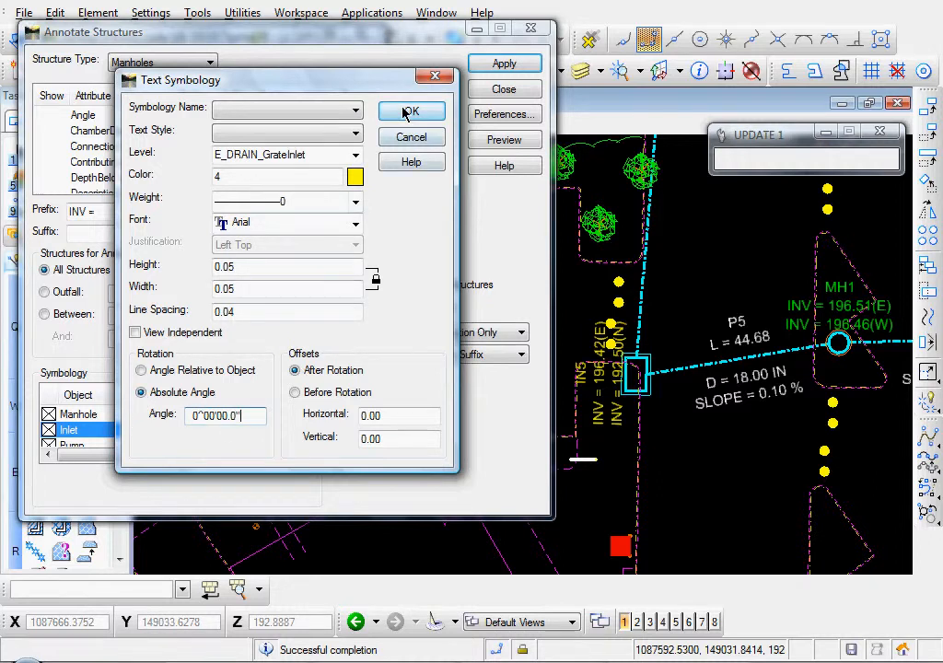
{"action": "left_click", "coordinate": [411, 111]}
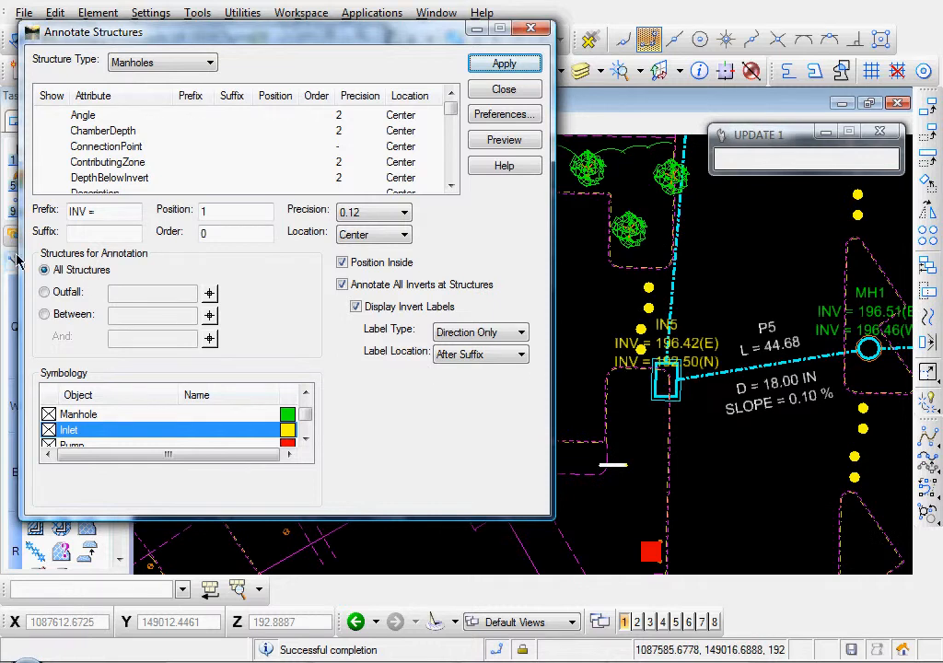
- Switch Structure Type to Inlets, review ID and InvertIn/InvertOut attributes, then close annotation
{"action": "left_click", "coordinate": [219, 62]}
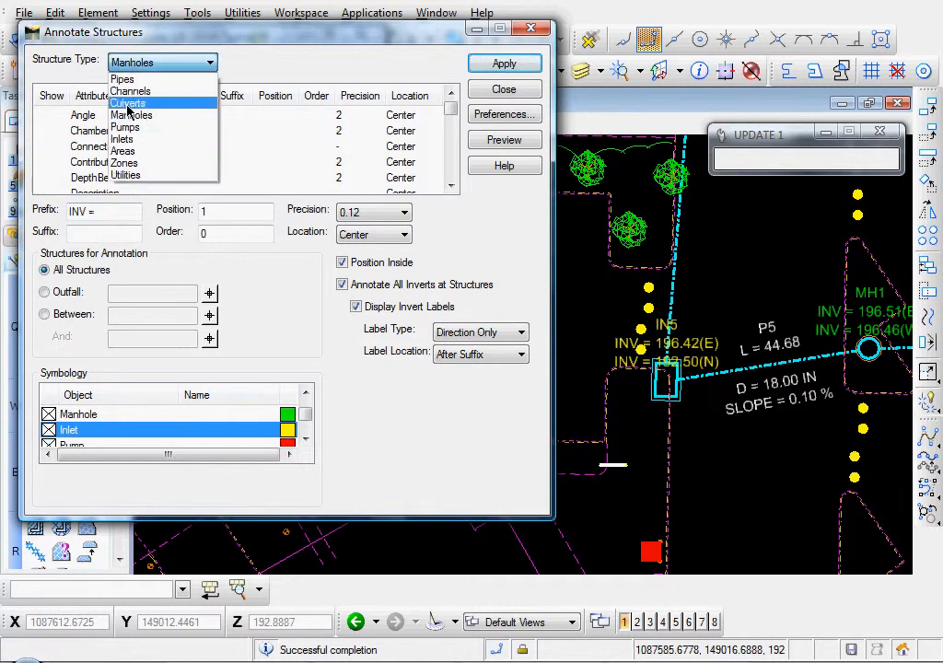
{"action": "left_click", "coordinate": [122, 138]}
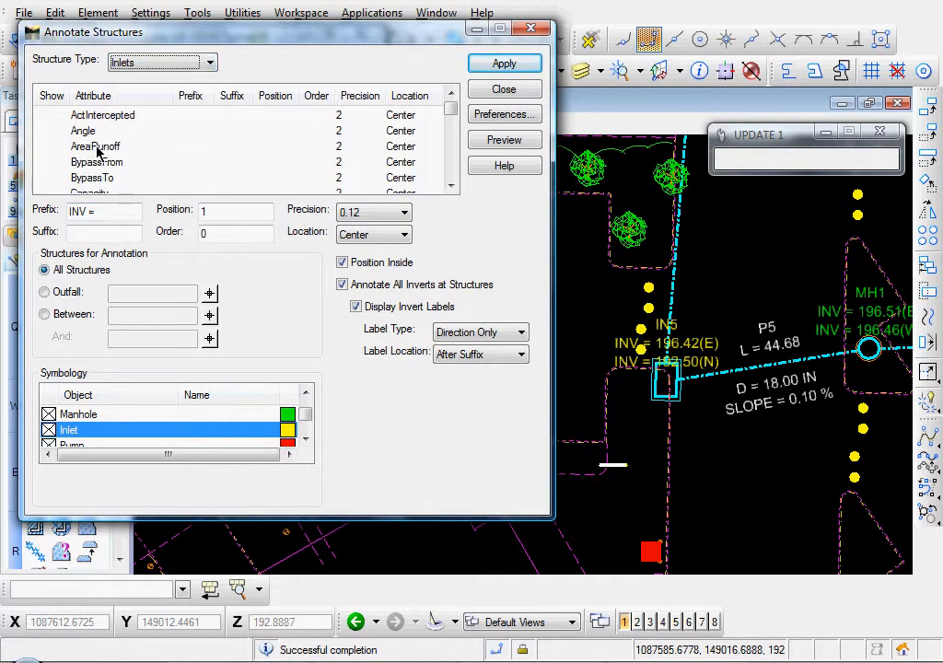
{"action": "scroll", "scroll_direction": "down", "scroll_amount": 3}
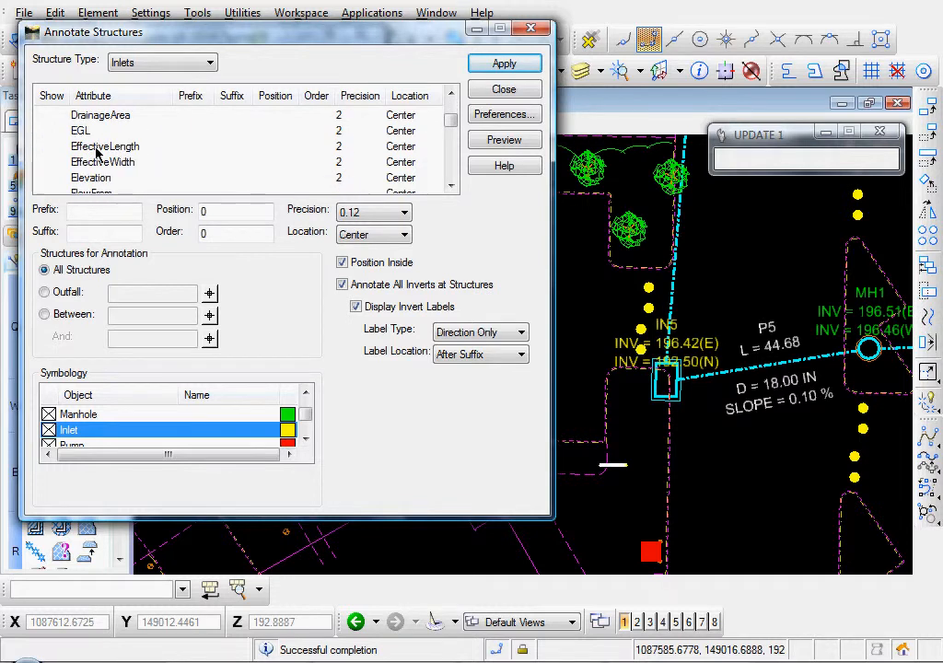
{"action": "scroll", "scroll_direction": "down", "scroll_amount": 3}
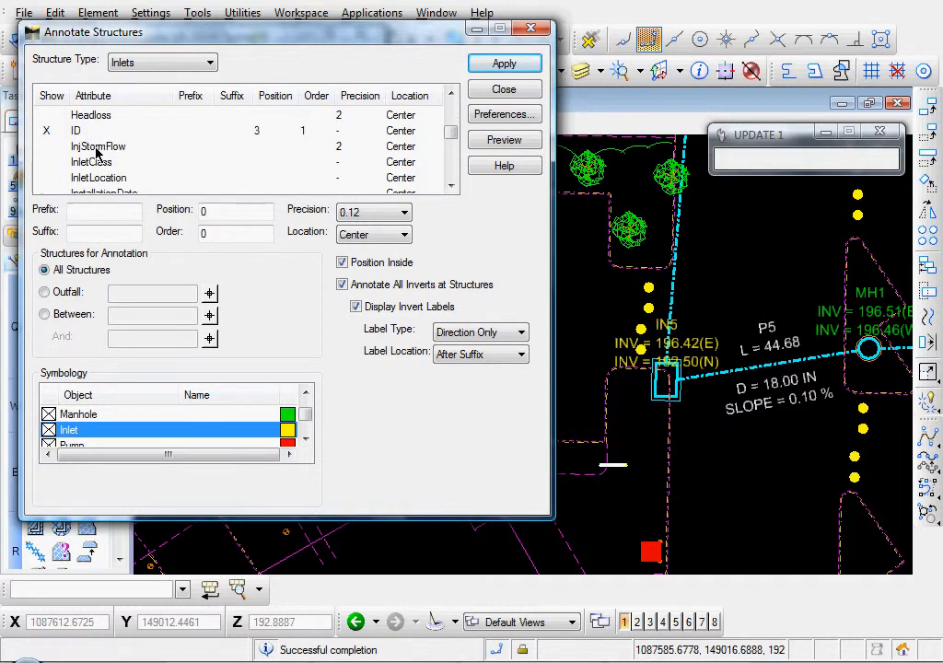
{"action": "scroll", "scroll_direction": "down", "scroll_amount": 3}
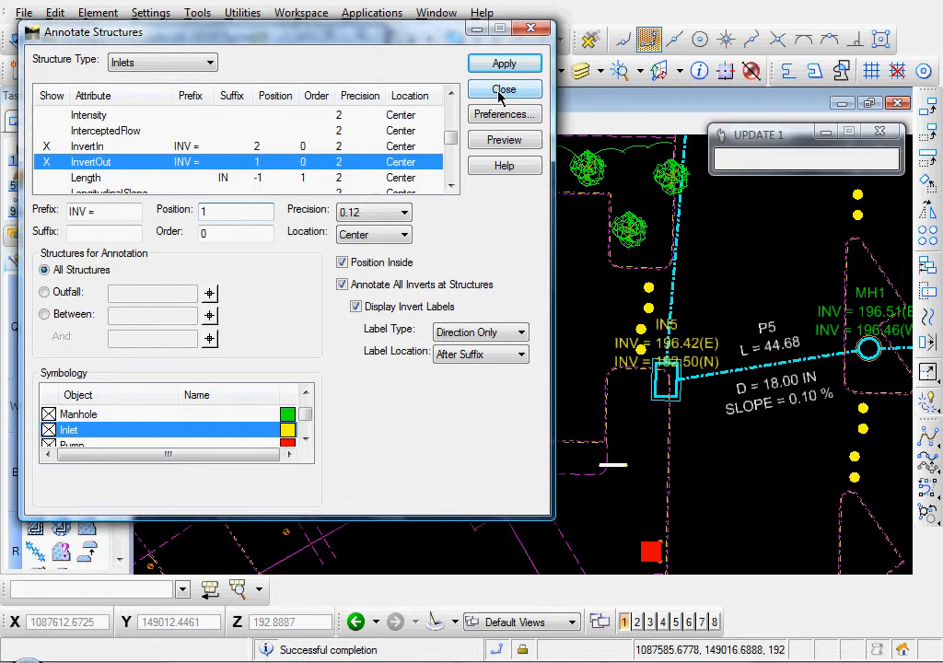
{"action": "left_click", "coordinate": [504, 89]}
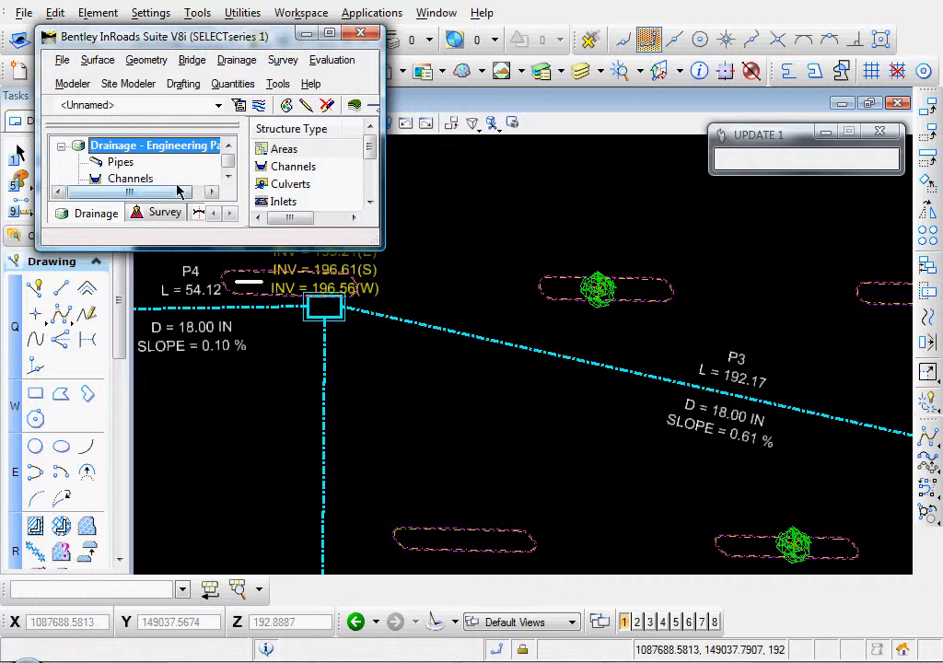
- Select the Structure ID note under Plan > Existing and apply it for placement
{"action": "left_click", "coordinate": [183, 84]}
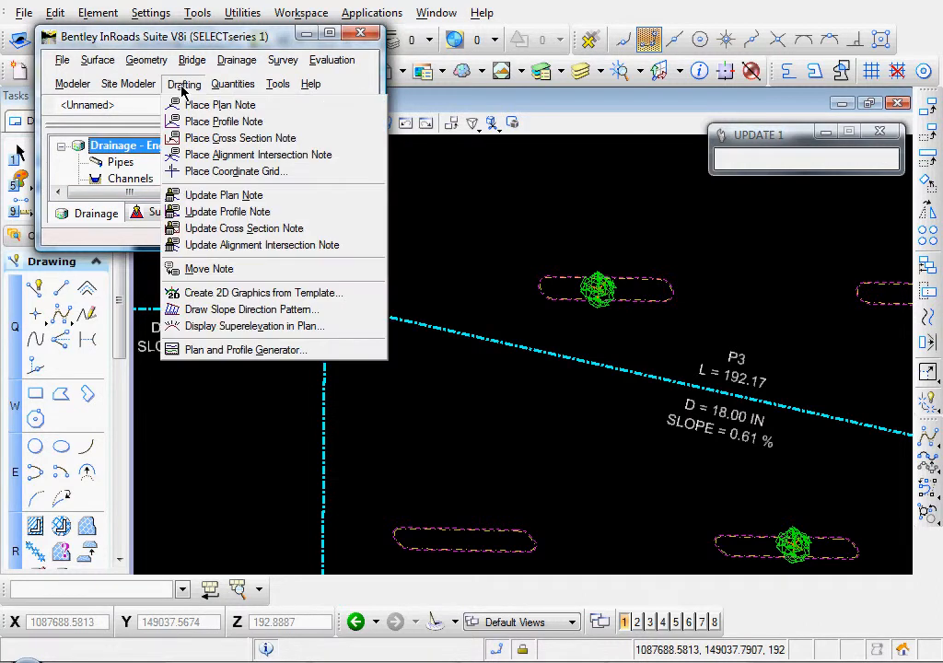
{"action": "left_click", "coordinate": [221, 104]}
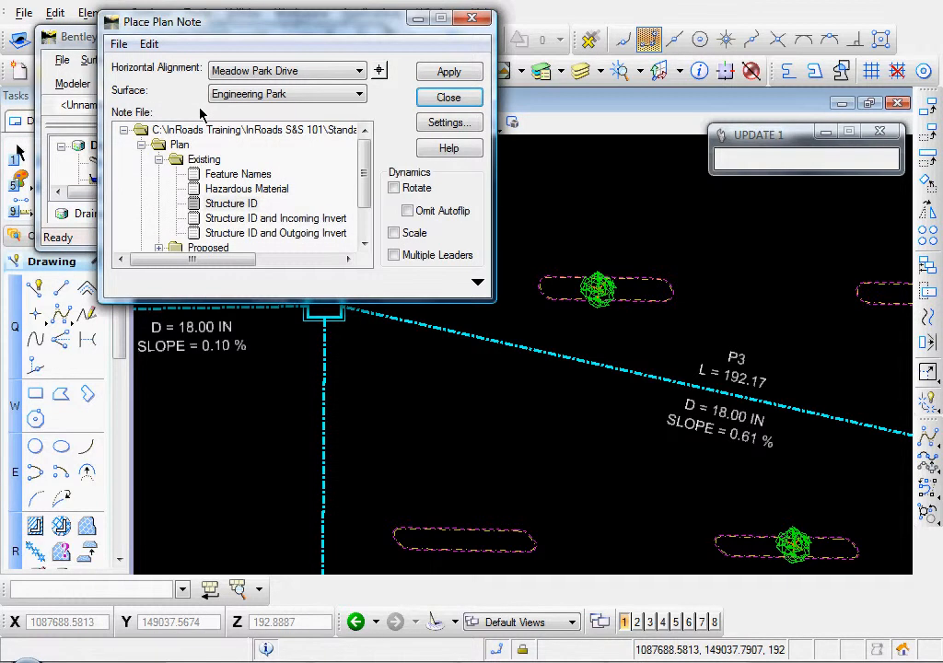
{"action": "left_click", "coordinate": [159, 160]}
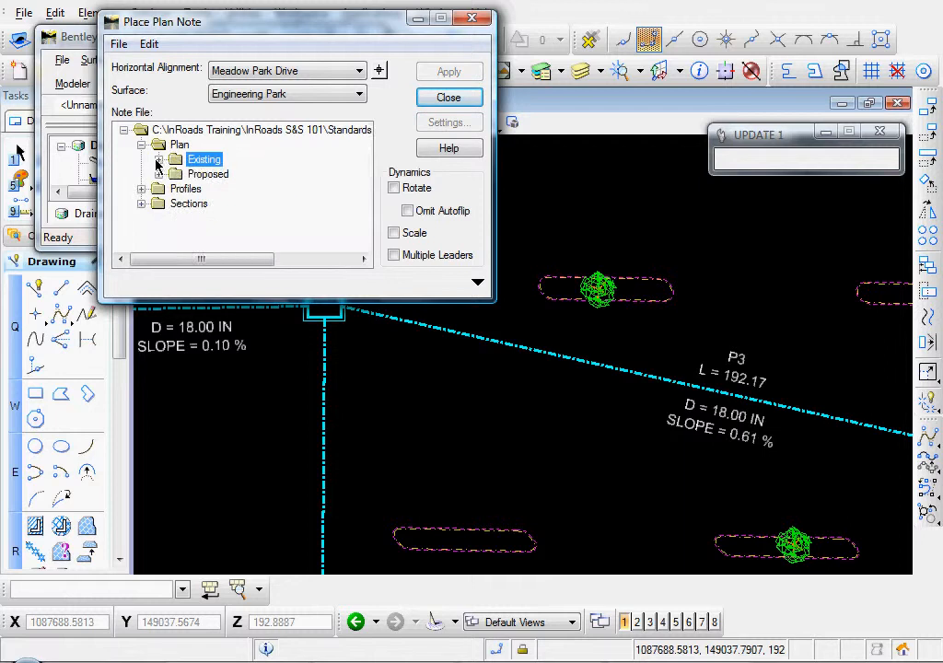
{"action": "left_click", "coordinate": [158, 158]}
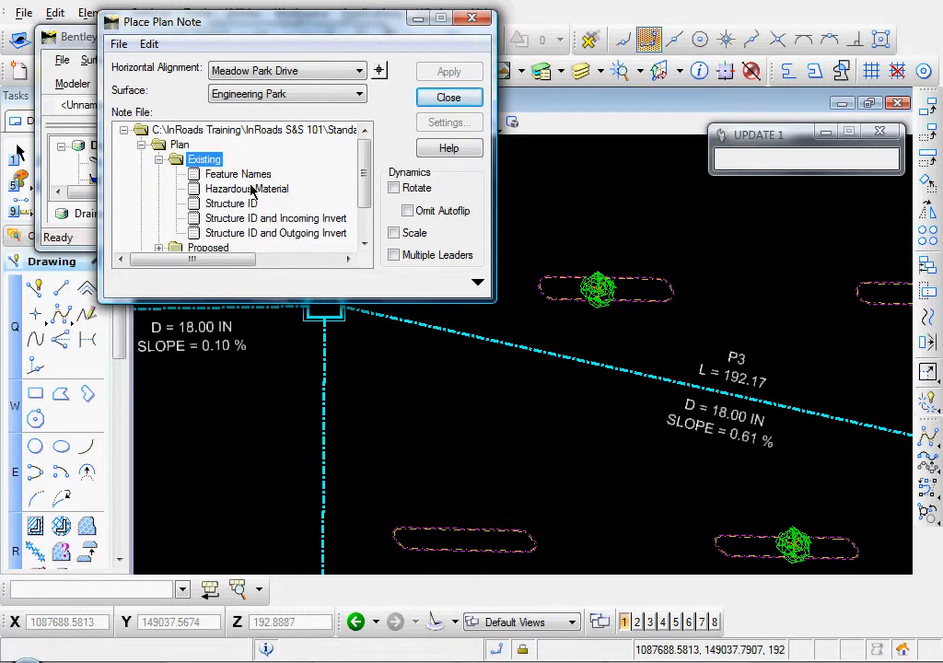
{"action": "left_click", "coordinate": [231, 202]}
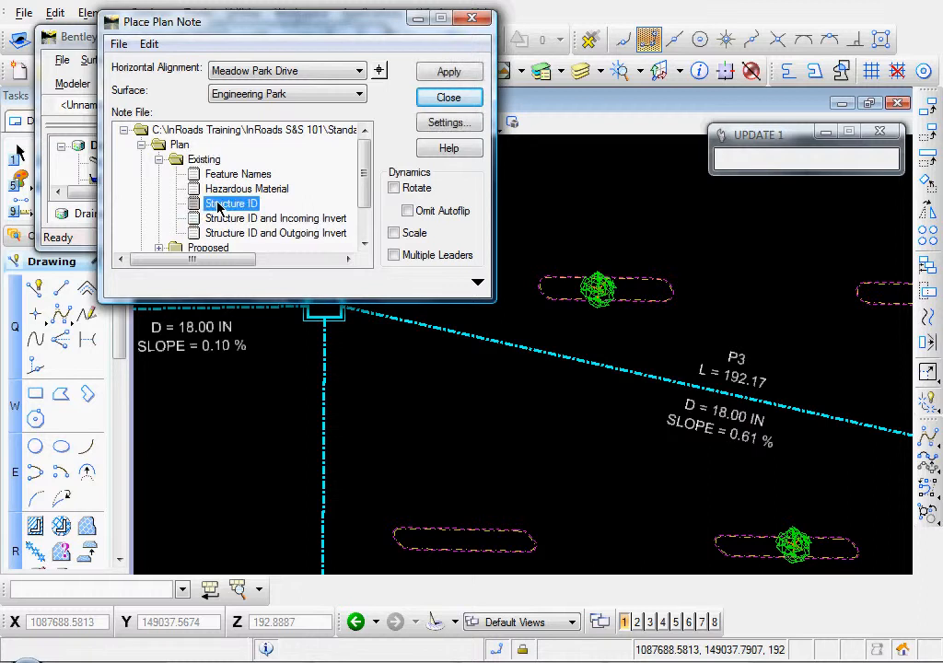
{"action": "mouse_move", "coordinate": [288, 176]}
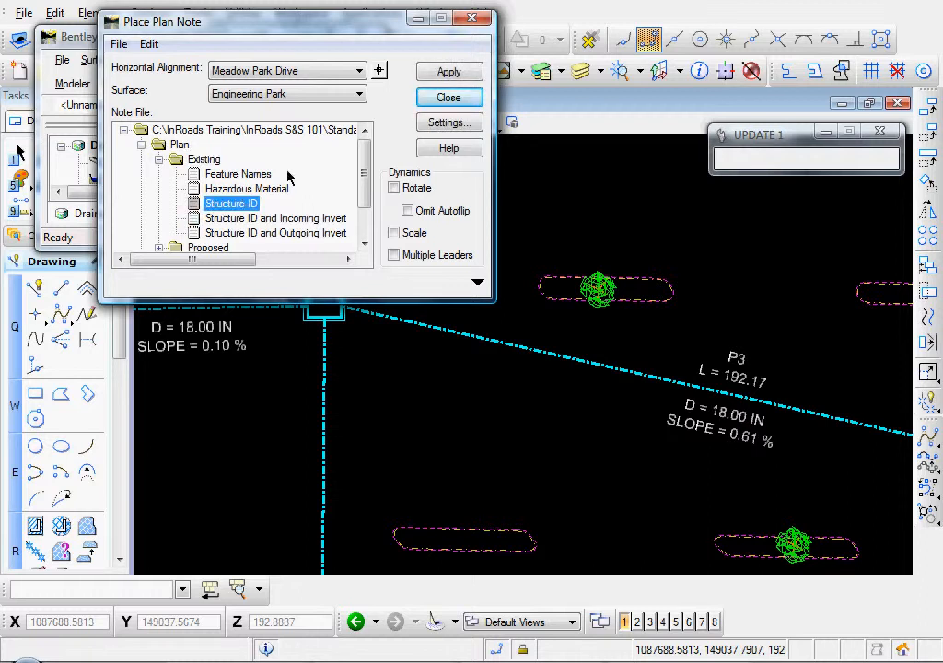
{"action": "mouse_move", "coordinate": [346, 159]}
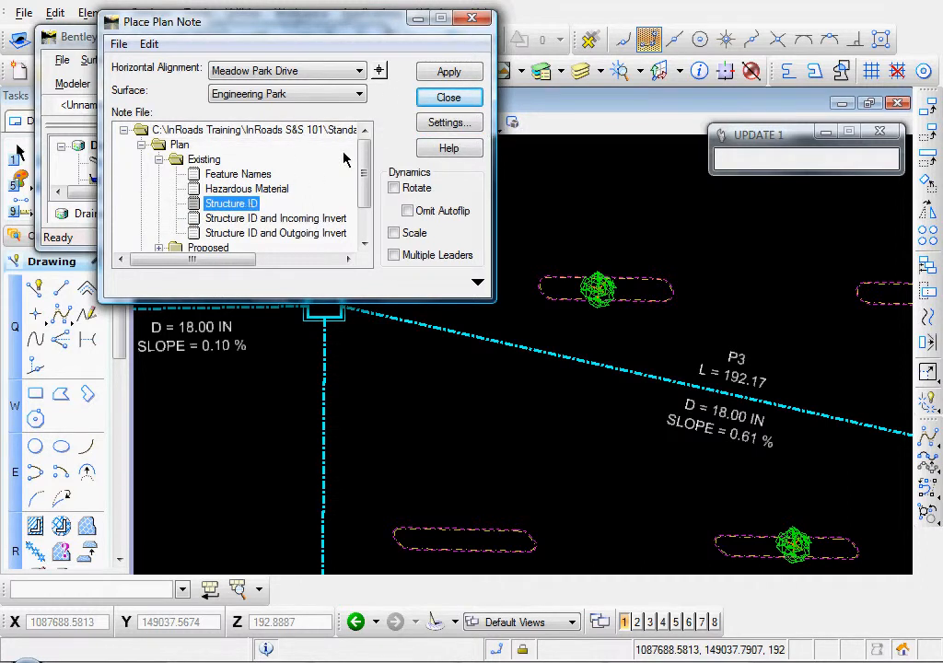
{"action": "left_click", "coordinate": [449, 97]}
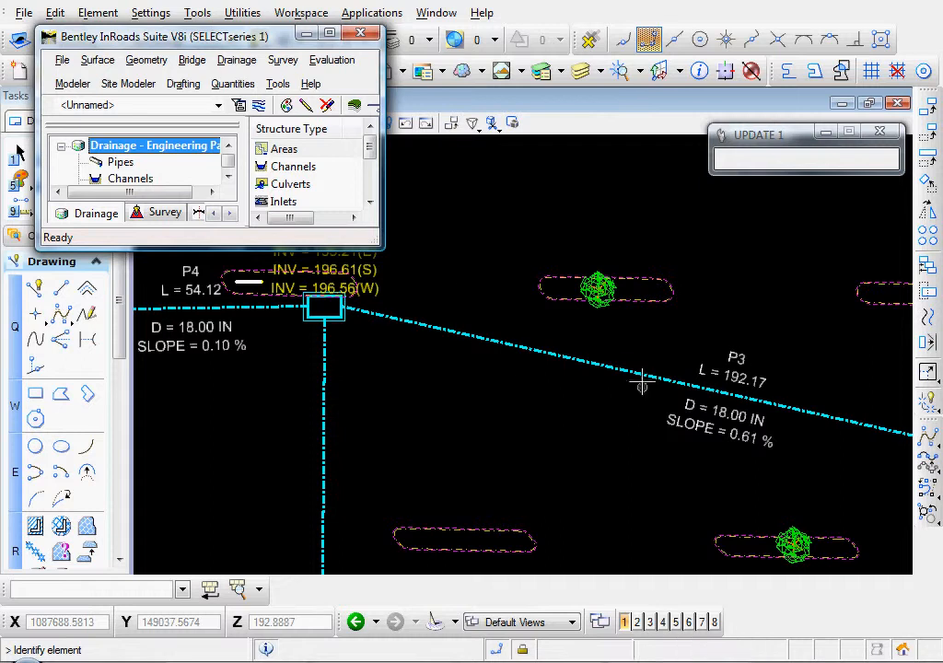
- Identify and accept pipe P3 to place its Structure ID note with a leader
{"action": "left_click", "coordinate": [640, 385]}
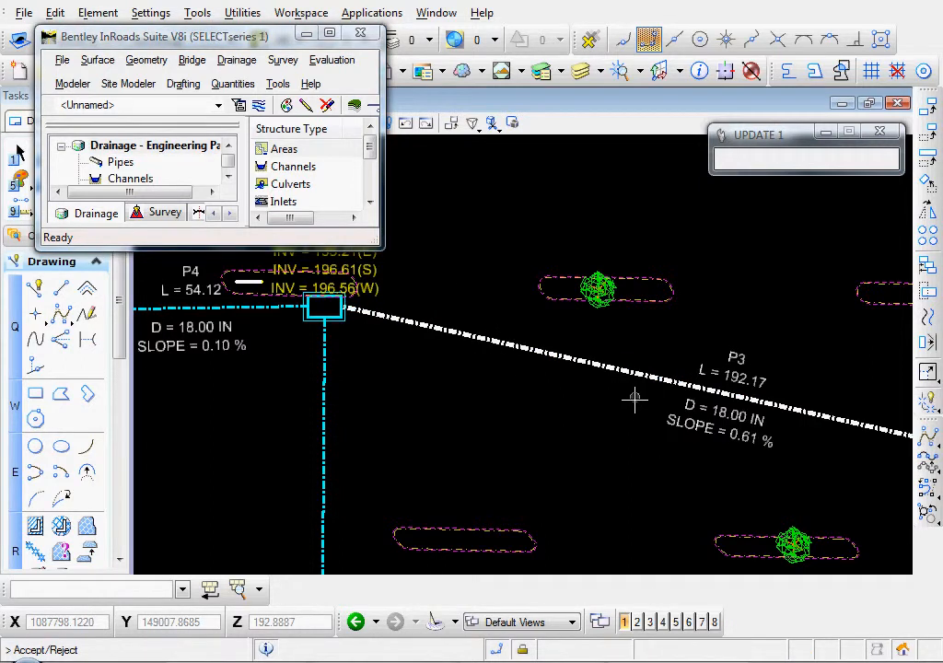
{"action": "left_click", "coordinate": [634, 401]}
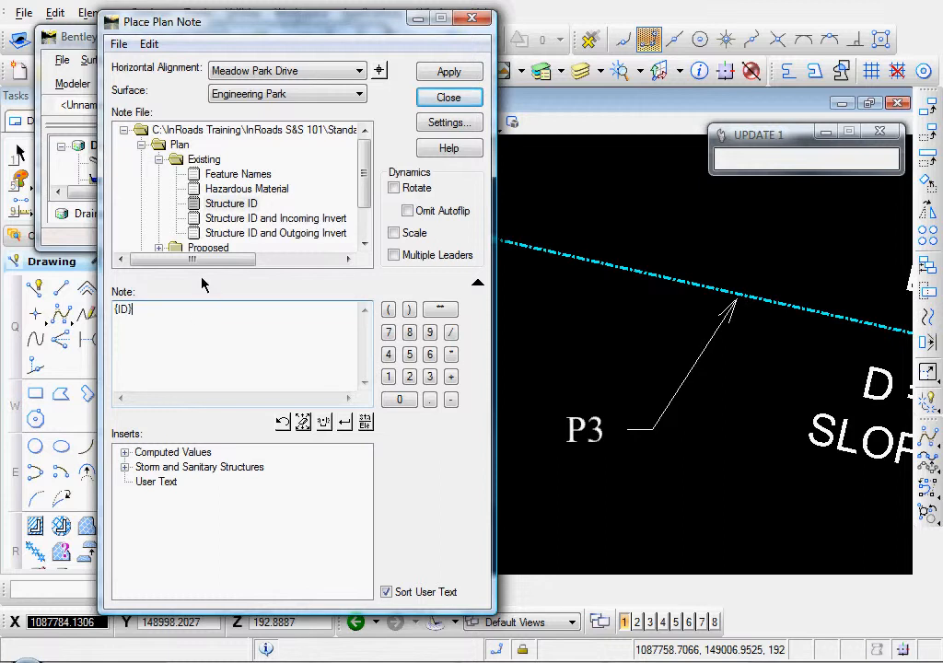
{"action": "mouse_move", "coordinate": [197, 169]}
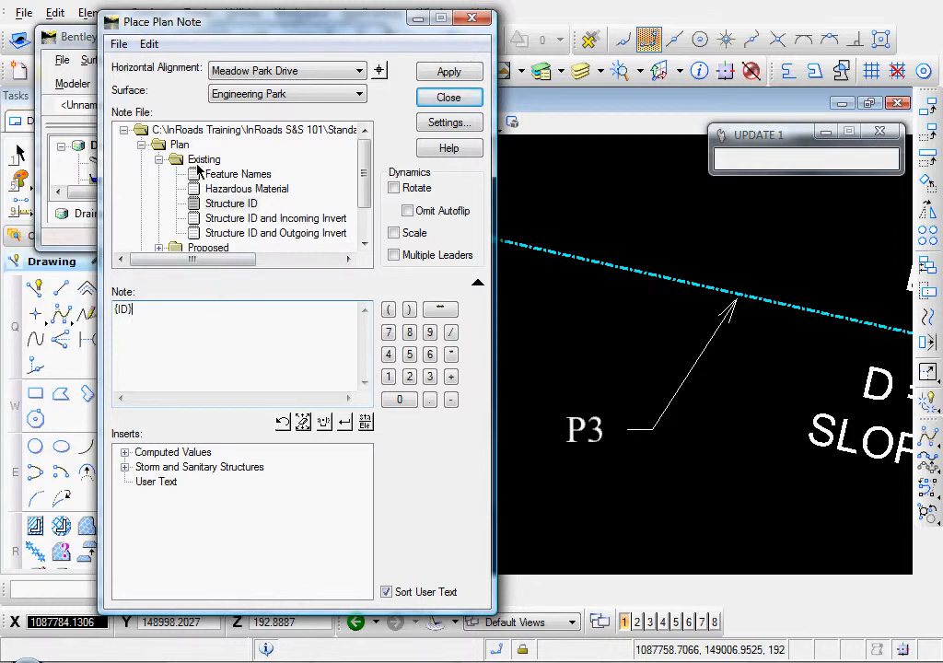
- Create a new note in the Existing folder and type 'Name ='
{"action": "left_click", "coordinate": [204, 160]}
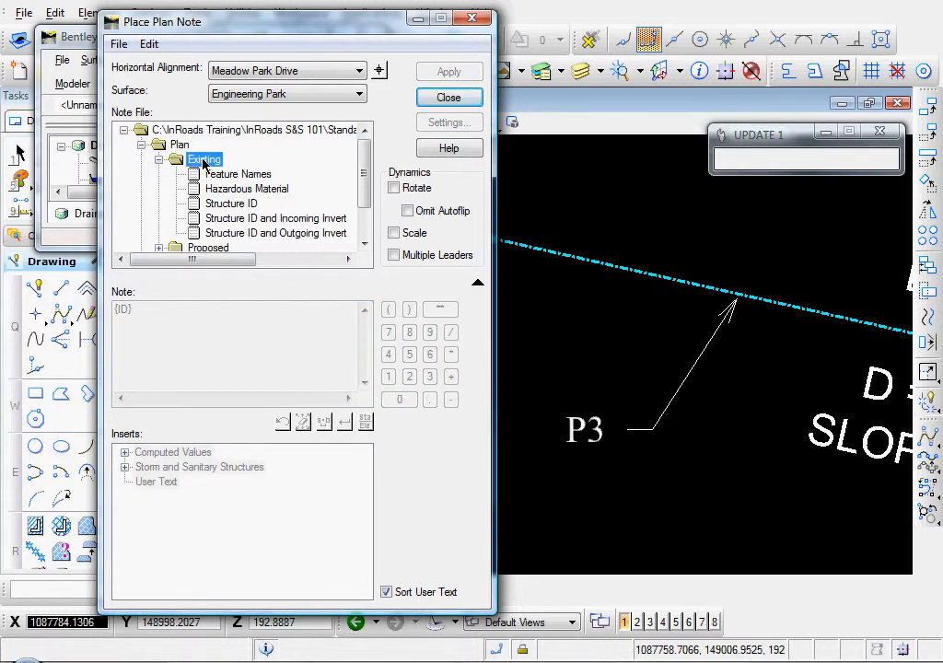
{"action": "right_click", "coordinate": [205, 160]}
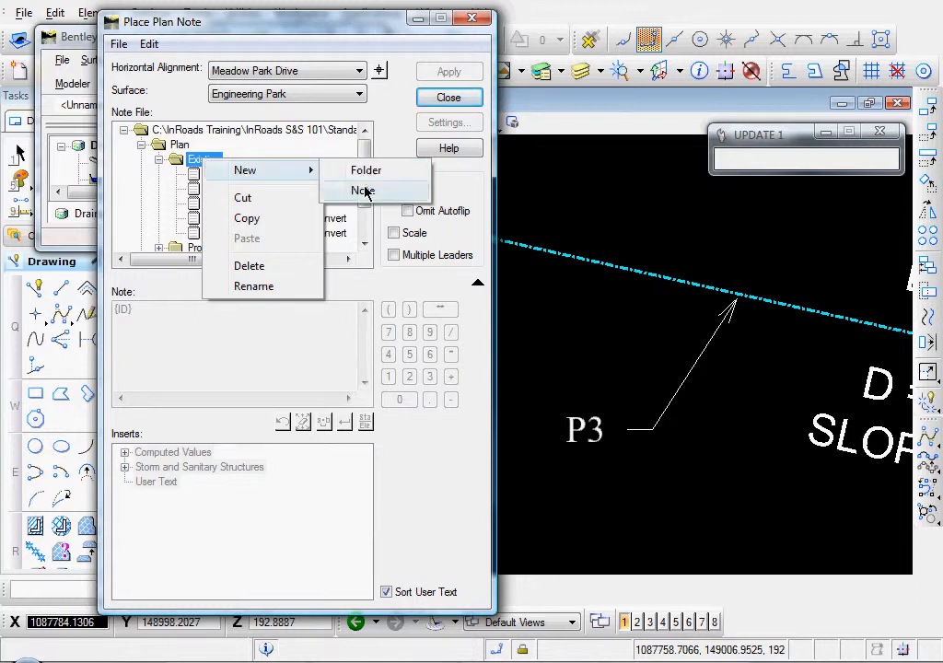
{"action": "left_click", "coordinate": [363, 190]}
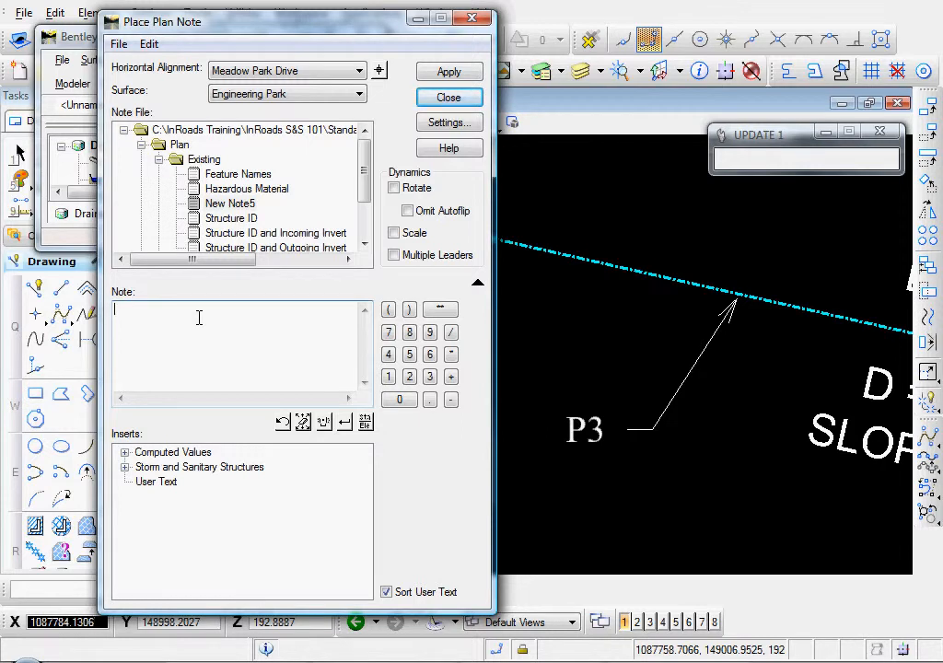
{"action": "type", "text": "Name"}
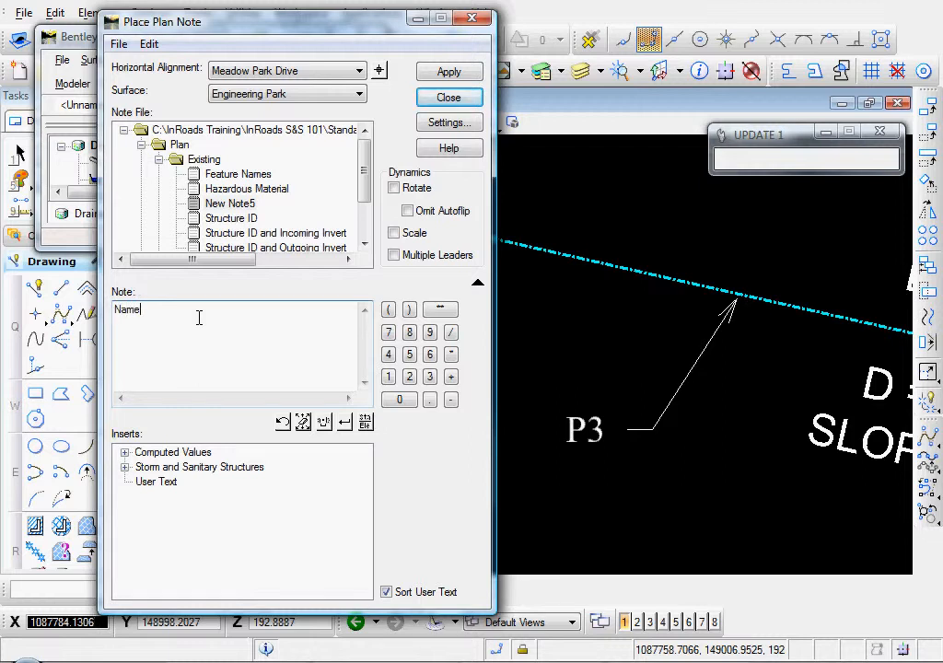
{"action": "type", "text": "="}
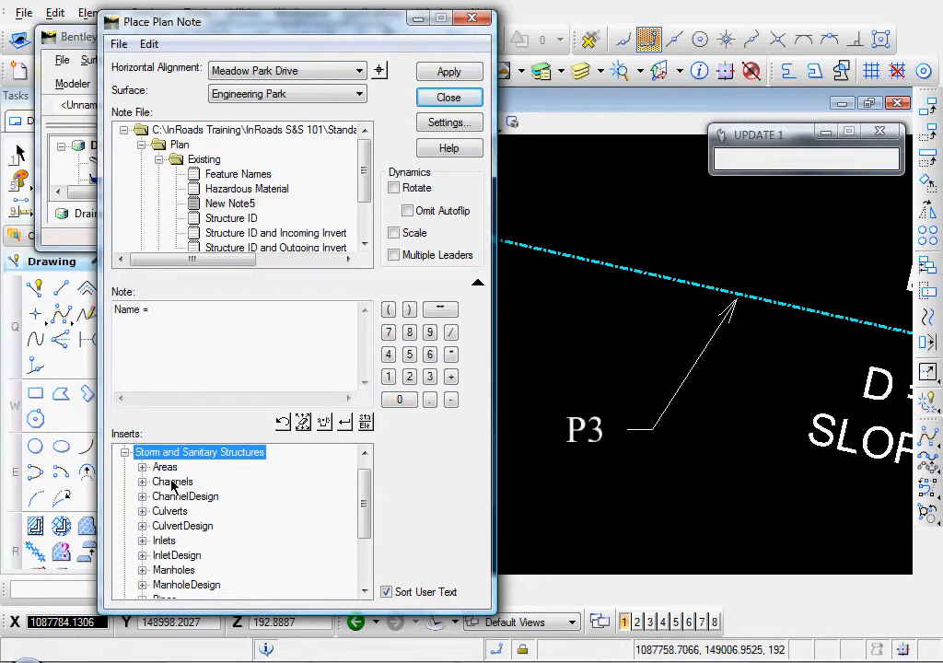
- Insert the ID field, type 'Material =', and insert the Material field
{"action": "scroll", "scroll_direction": "down", "scroll_amount": 3}
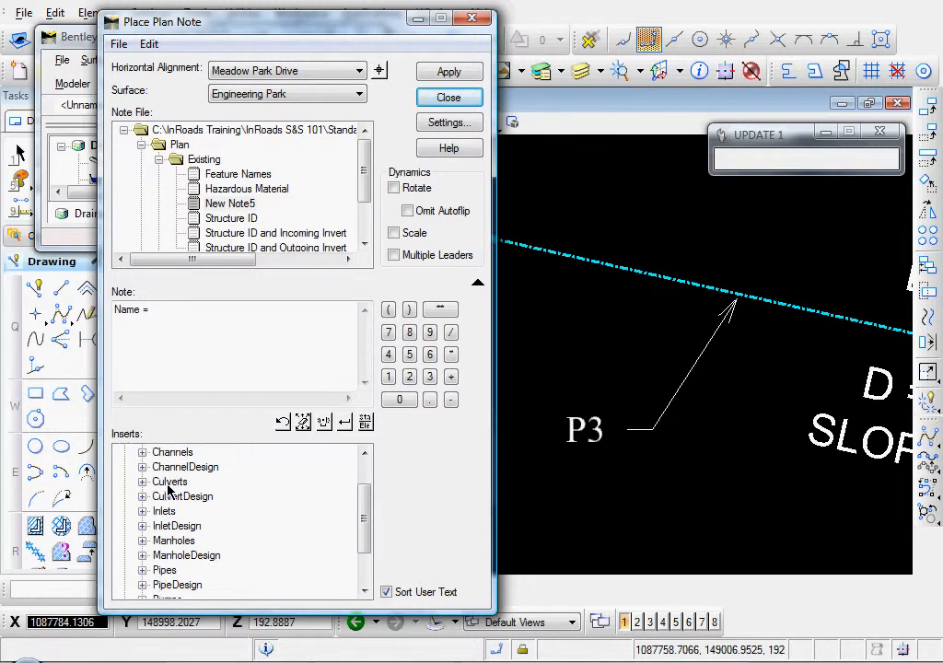
{"action": "mouse_move", "coordinate": [166, 514]}
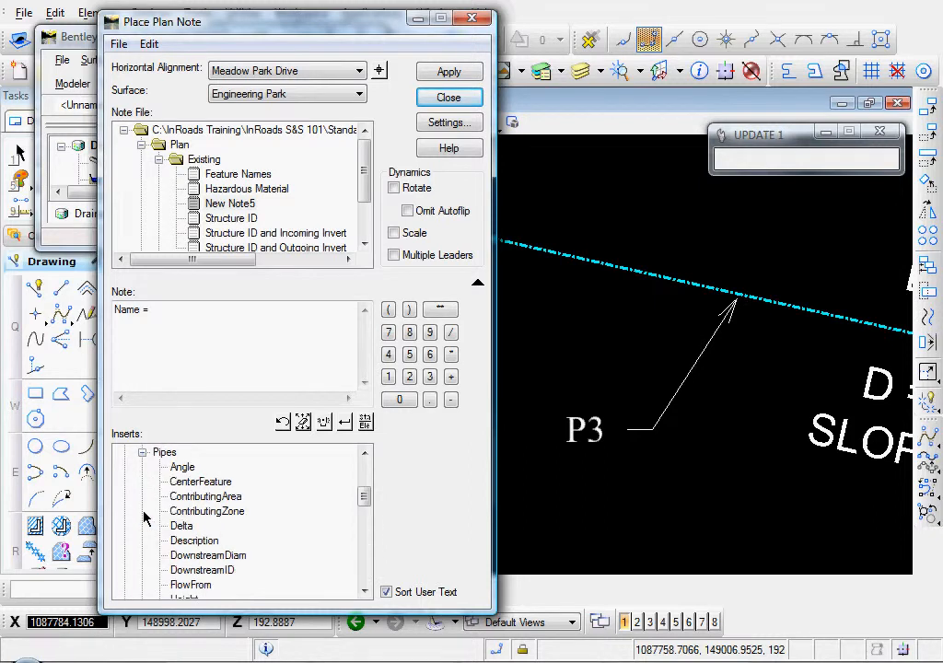
{"action": "scroll", "scroll_direction": "down", "scroll_amount": 3}
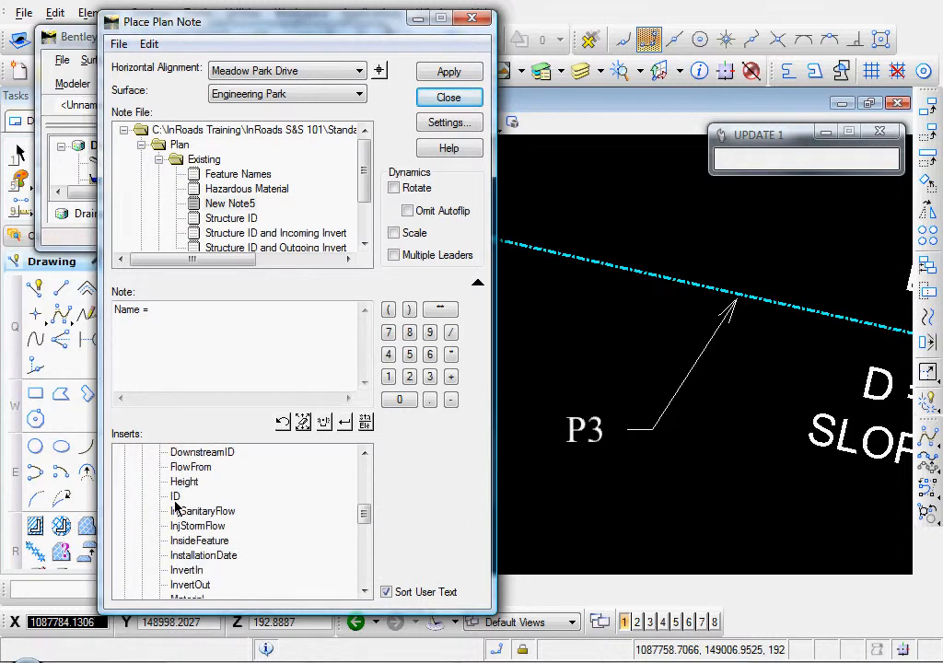
{"action": "double_click", "coordinate": [174, 496]}
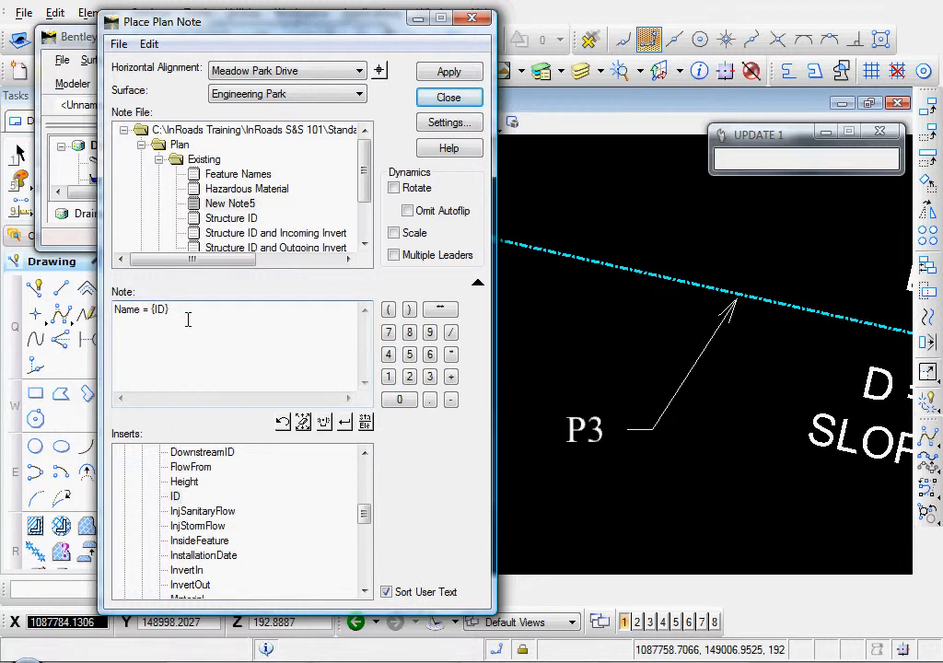
{"action": "type", "text": "Mate"}
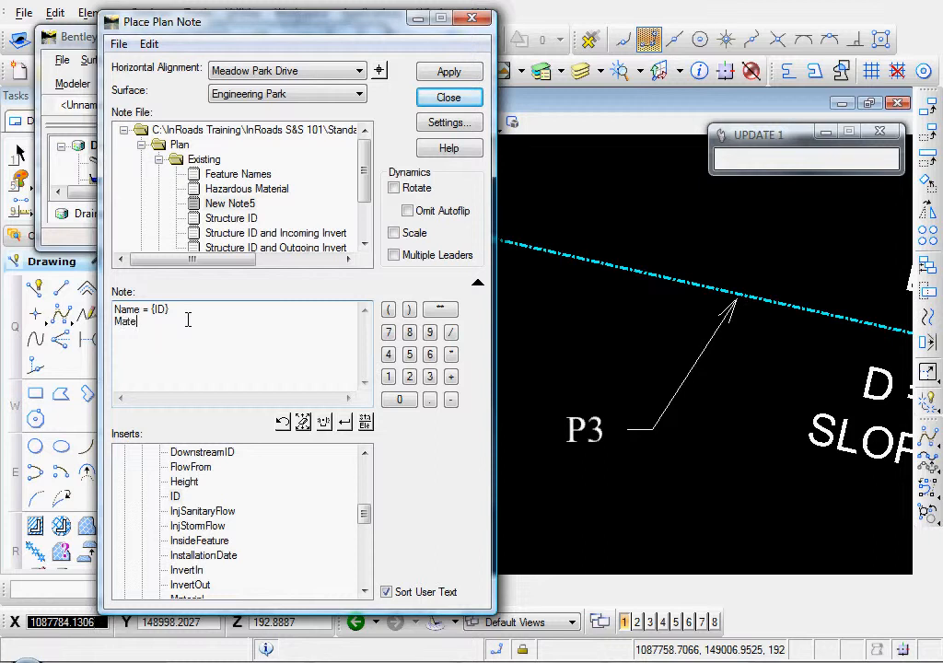
{"action": "type", "text": "rial ="}
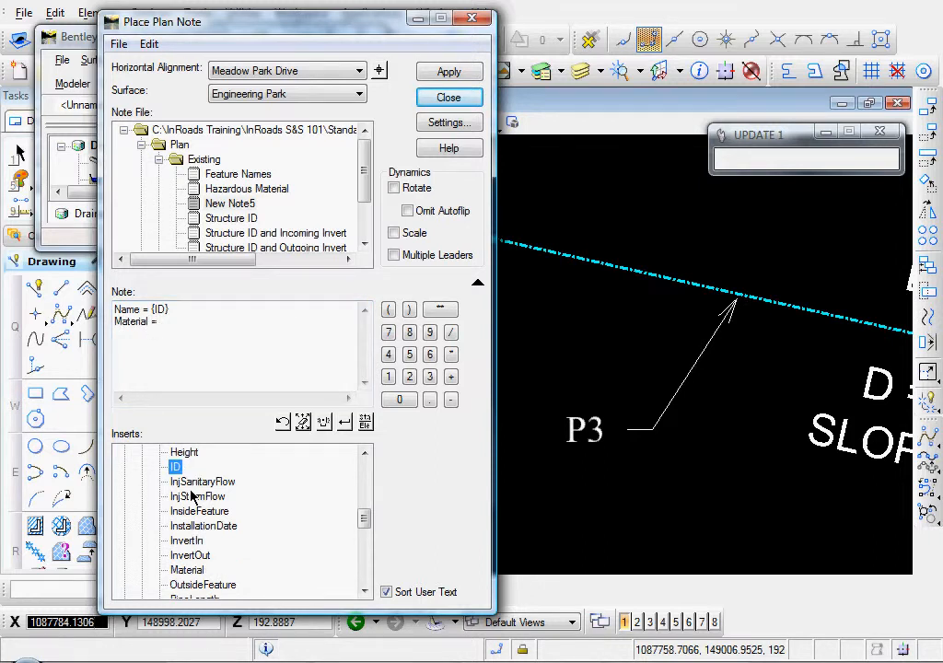
{"action": "left_click", "coordinate": [187, 541]}
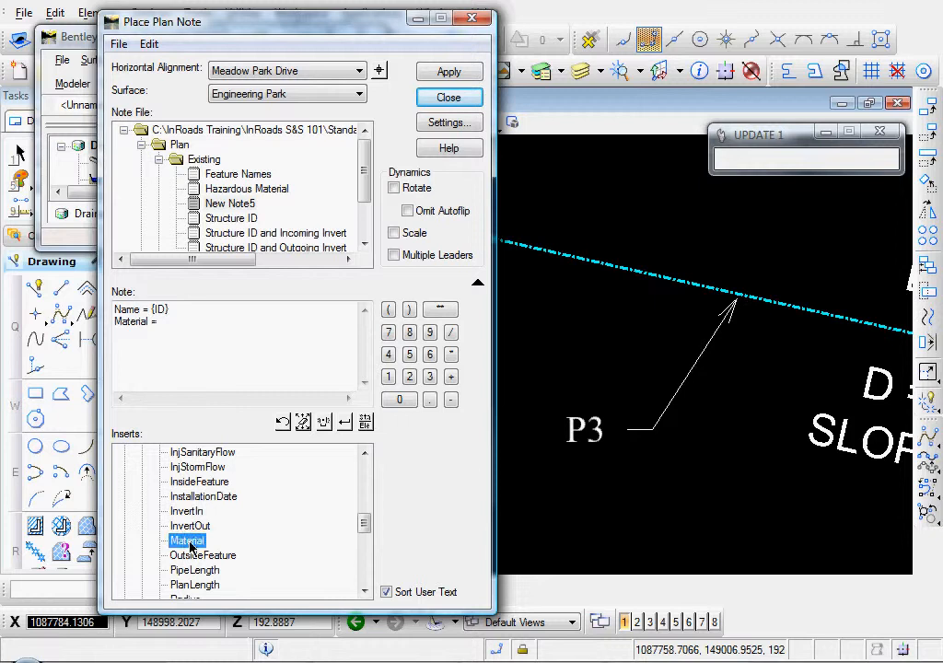
{"action": "double_click", "coordinate": [187, 541]}
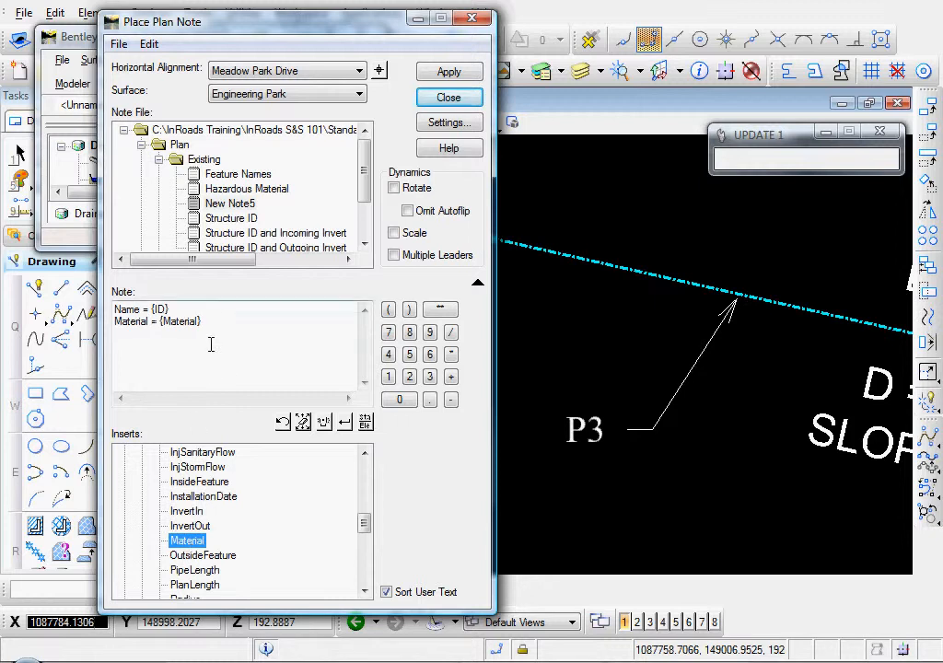
{"action": "double_click", "coordinate": [187, 540]}
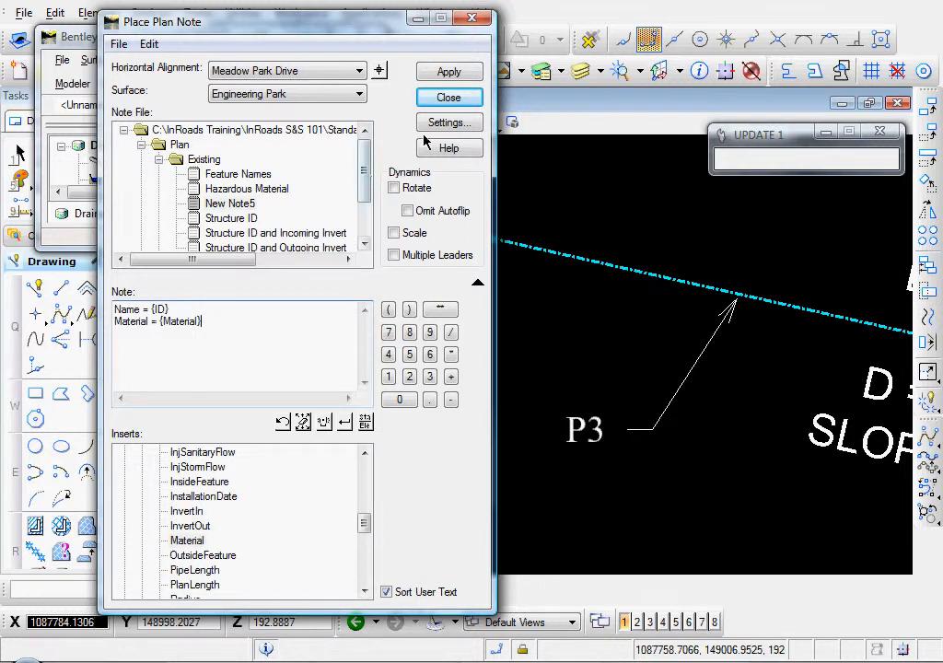
- Place notes by element, with Plan Notes symbology, no frame, and a filled leader terminator
{"action": "left_click", "coordinate": [447, 121]}
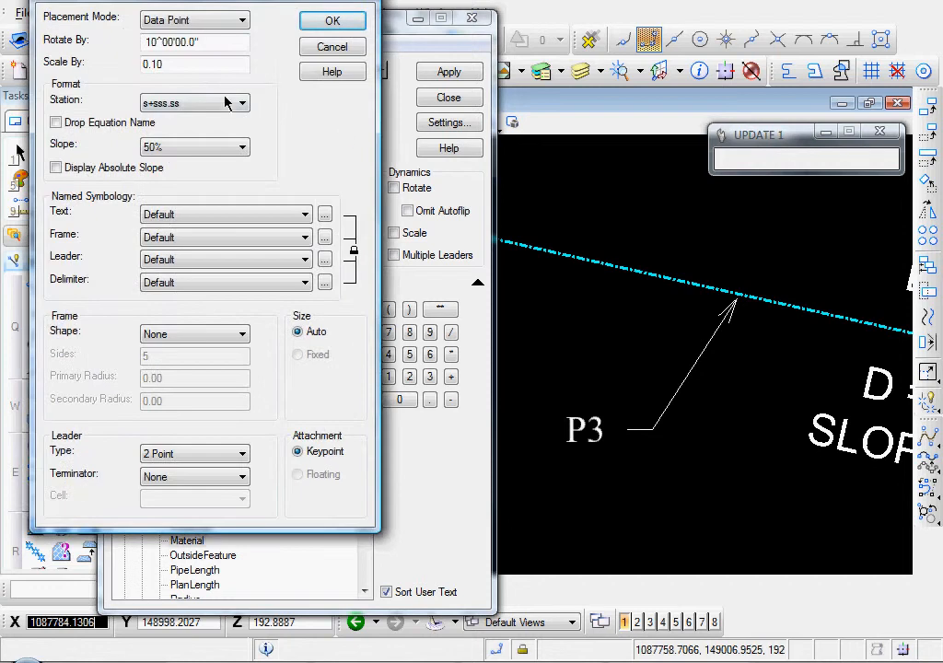
{"action": "left_click", "coordinate": [193, 19]}
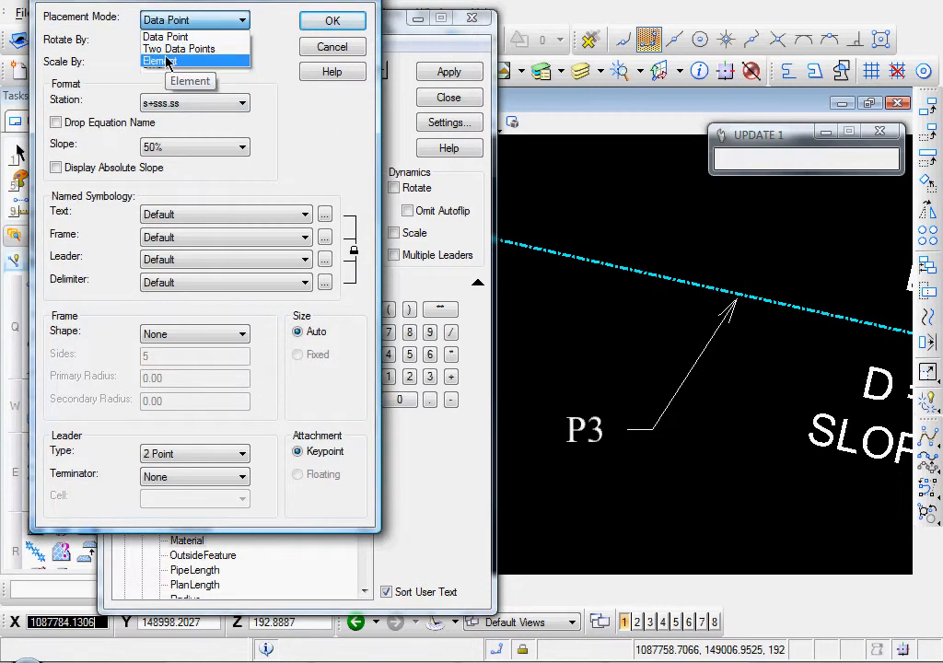
{"action": "left_click", "coordinate": [160, 60]}
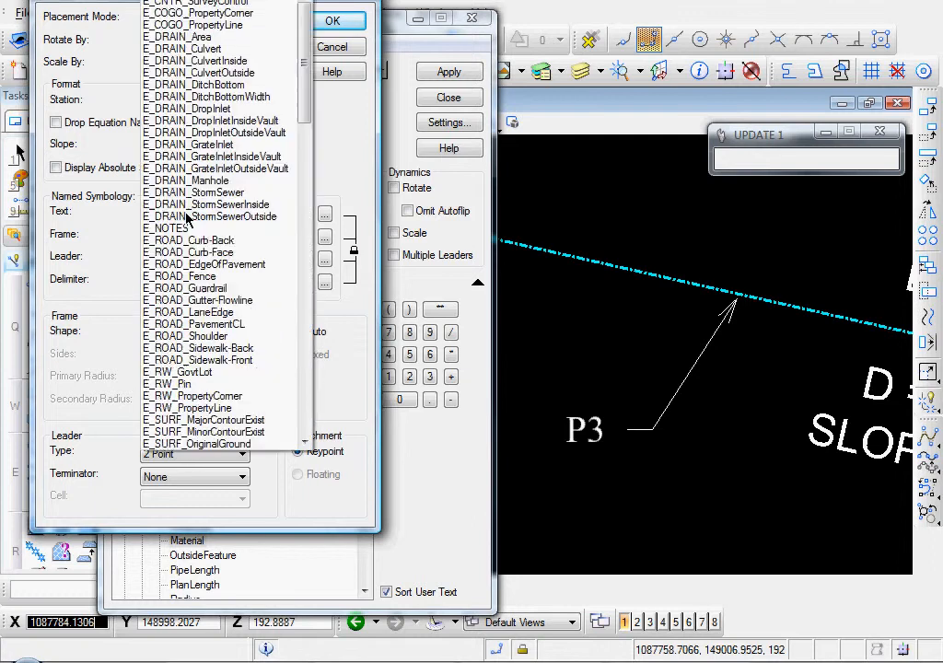
{"action": "left_click", "coordinate": [199, 72]}
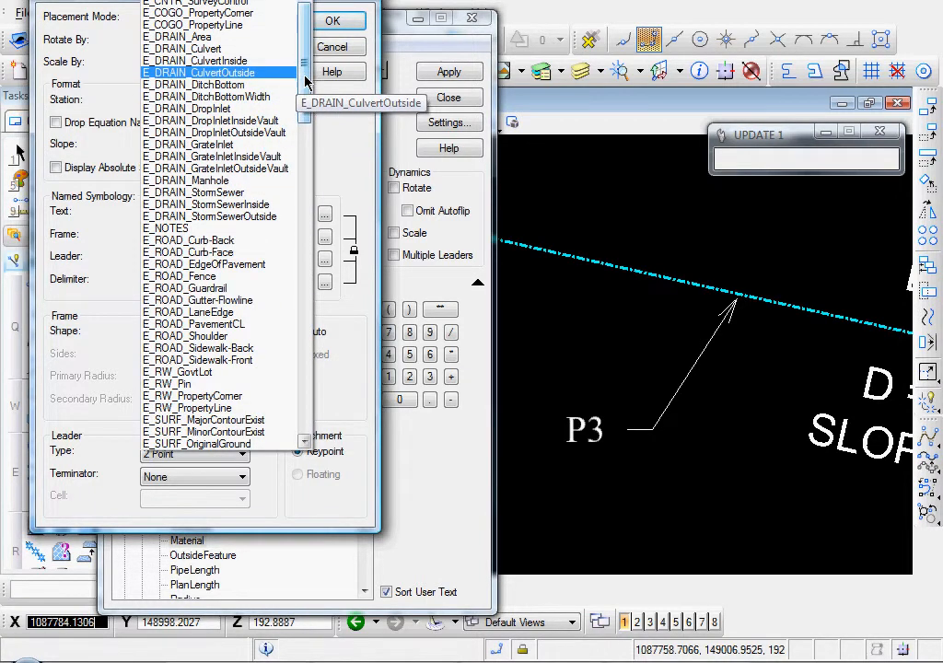
{"action": "scroll", "scroll_direction": "down", "scroll_amount": 3}
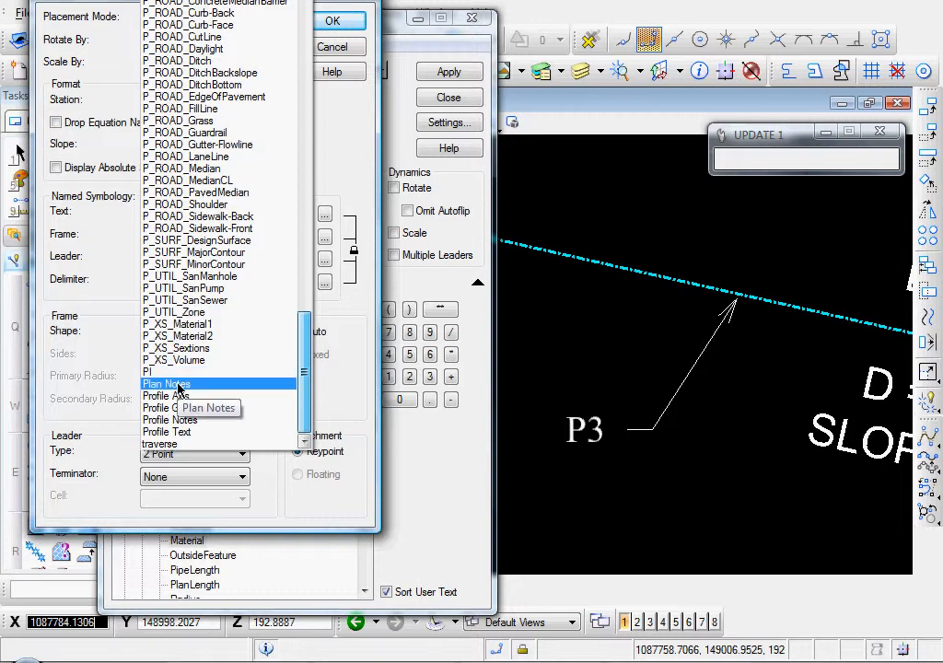
{"action": "left_click", "coordinate": [167, 384]}
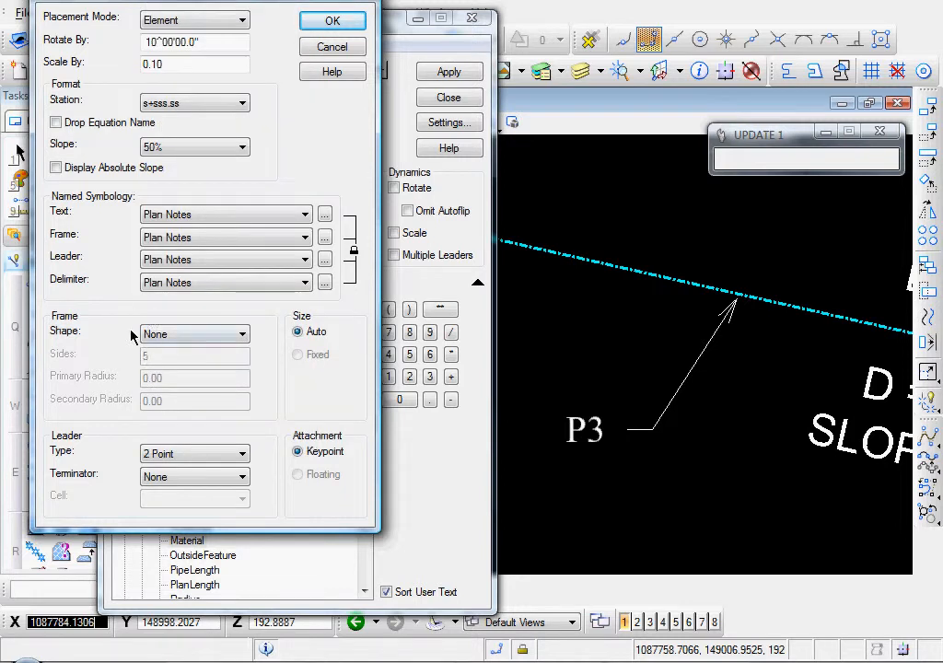
{"action": "left_click", "coordinate": [245, 334]}
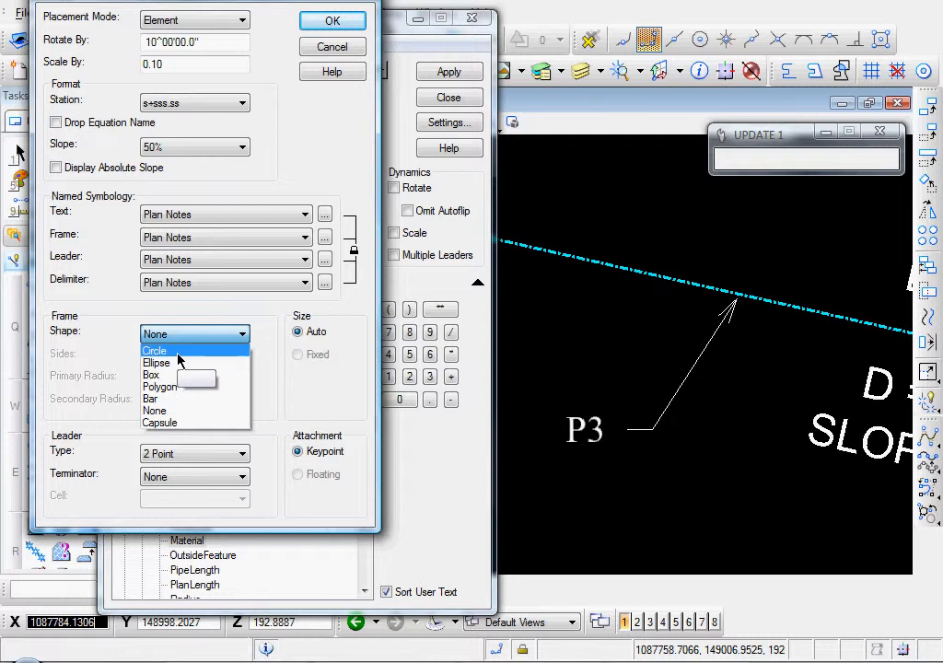
{"action": "left_click", "coordinate": [156, 411]}
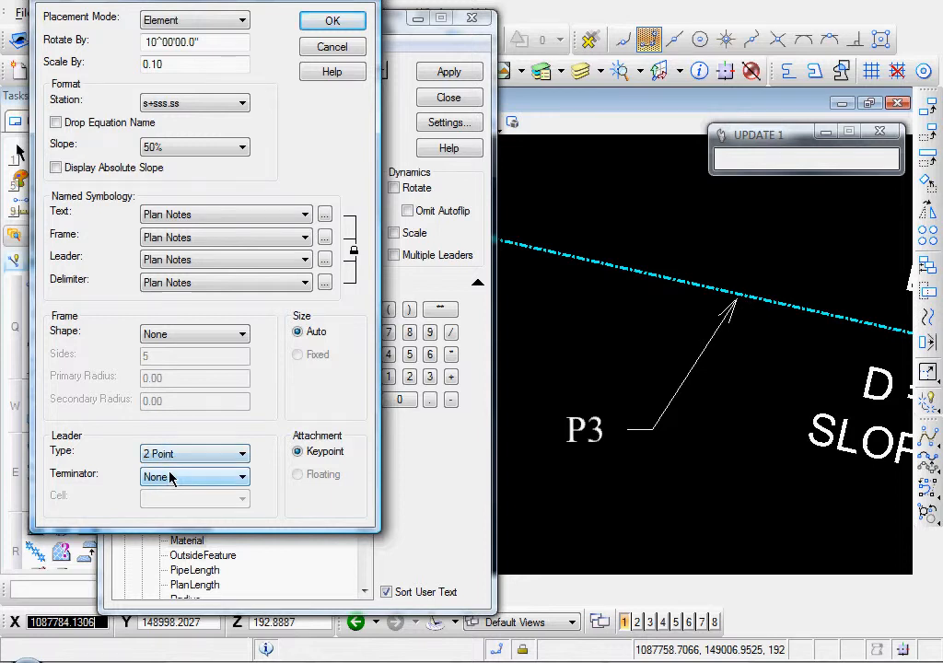
{"action": "left_click", "coordinate": [193, 477]}
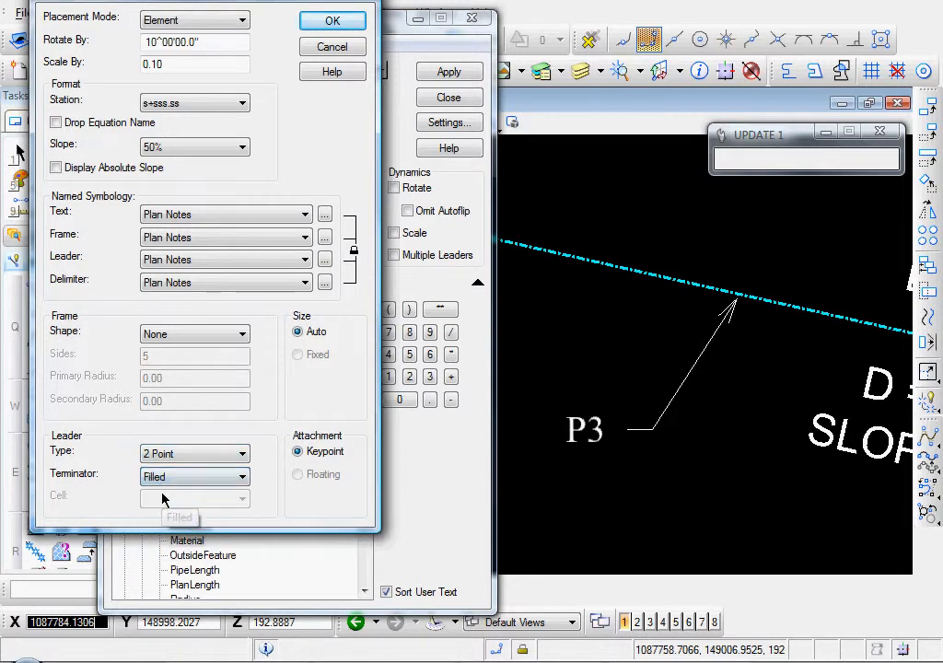
{"action": "mouse_move", "coordinate": [261, 145]}
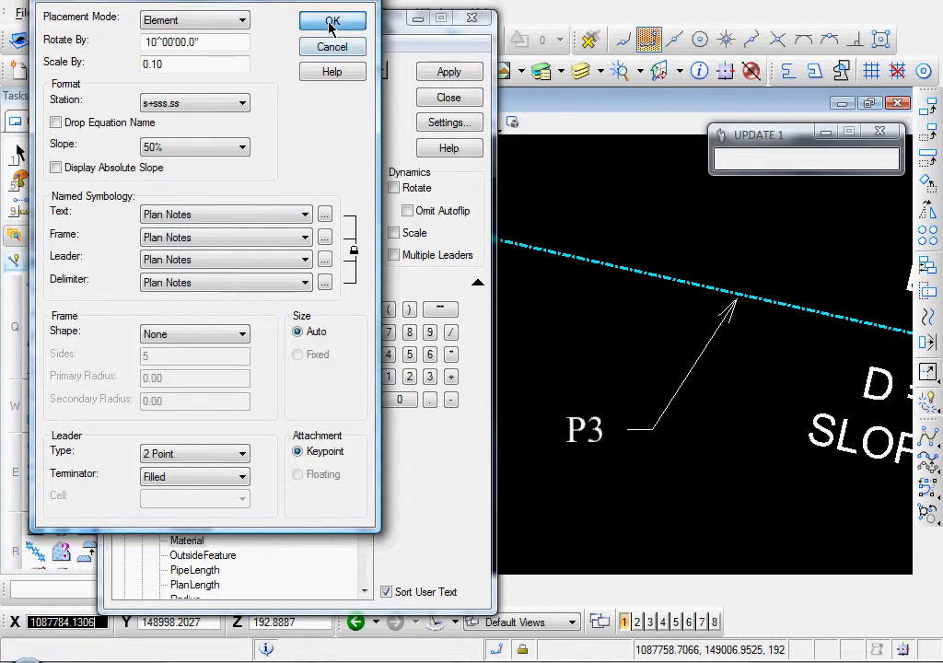
{"action": "left_click", "coordinate": [332, 21]}
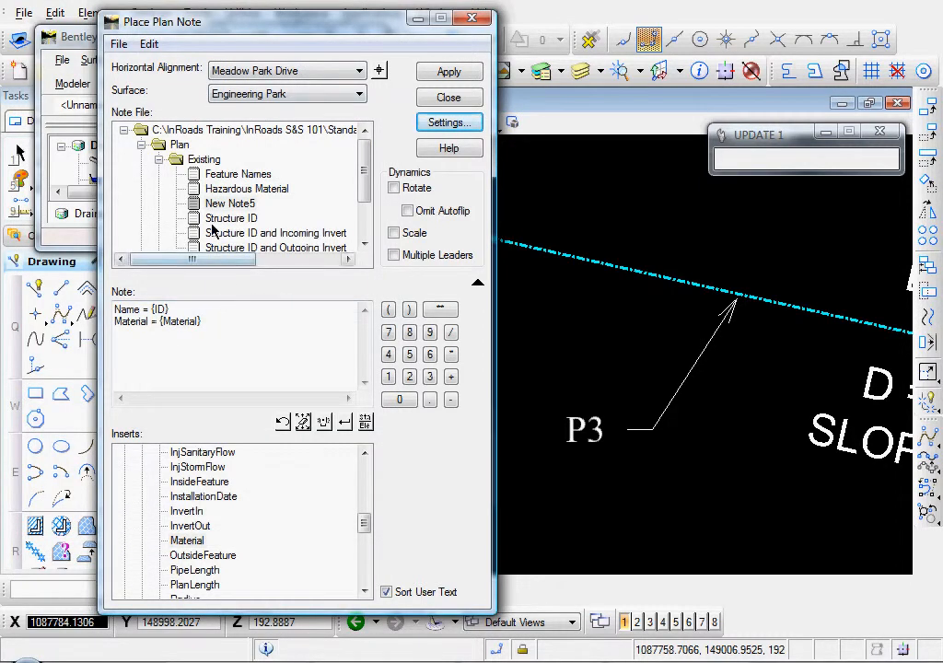
- Rename New Note5 in the Existing folder to 'Pipe Name and Material'
{"action": "right_click", "coordinate": [230, 203]}
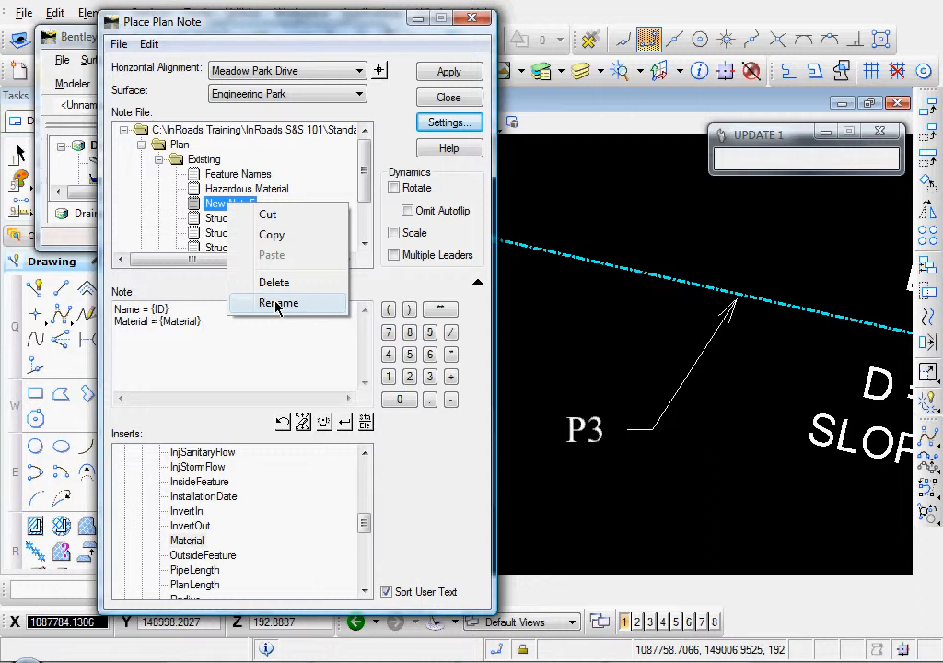
{"action": "left_click", "coordinate": [279, 303]}
{"action": "type", "text": "Name and Material"}
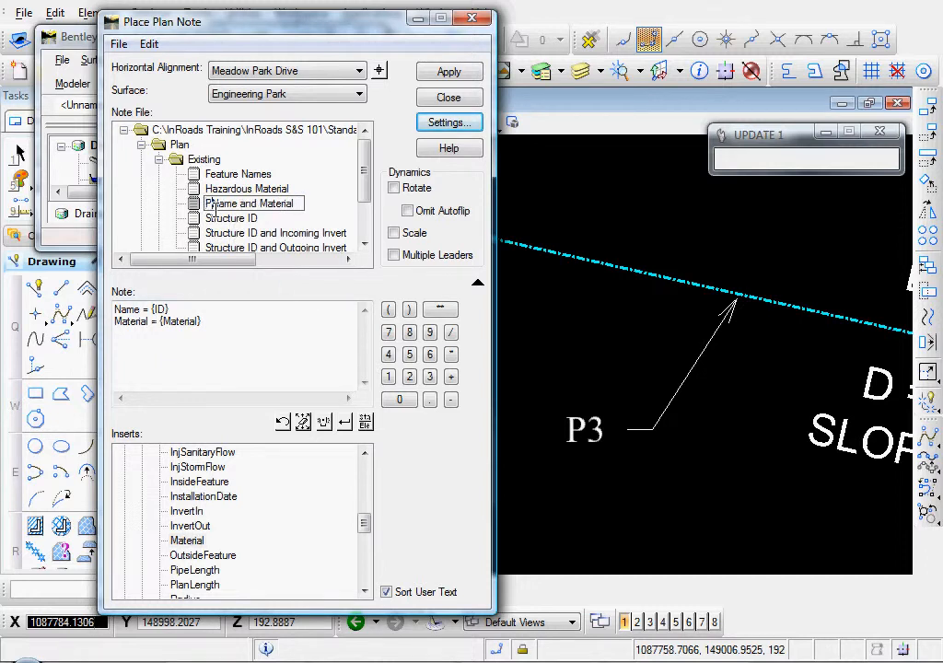
{"action": "left_click", "coordinate": [258, 203]}
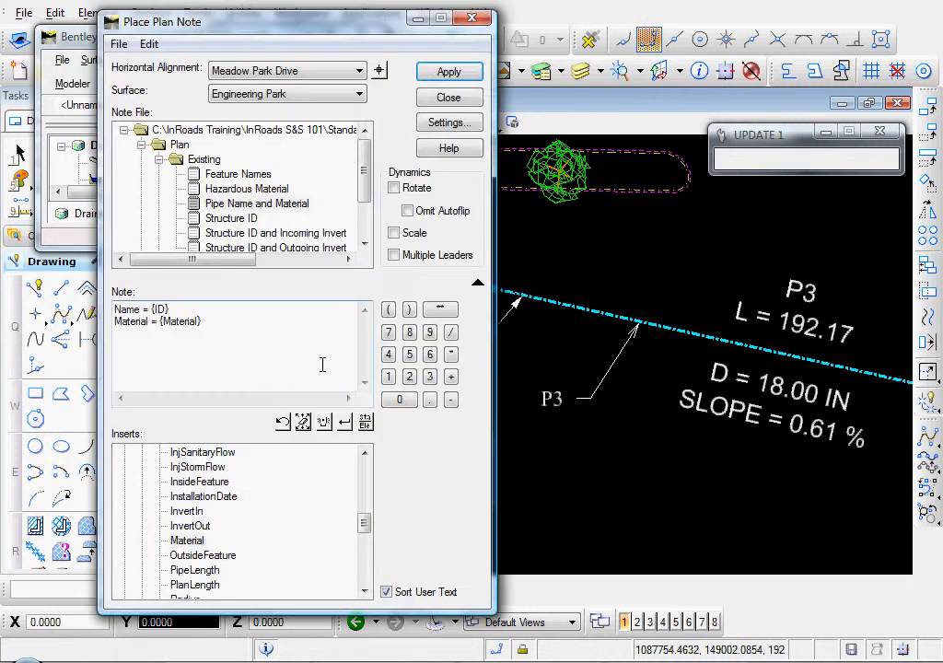
- Close Place Plan Note, saving the changes to S&S Training.dft
{"action": "left_click", "coordinate": [449, 96]}
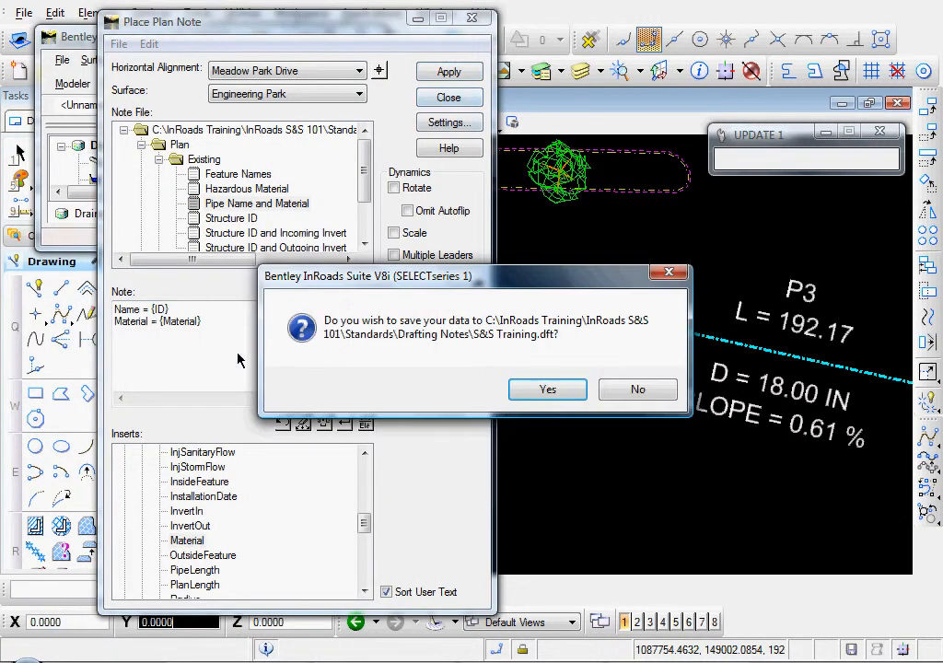
{"action": "mouse_move", "coordinate": [548, 389]}
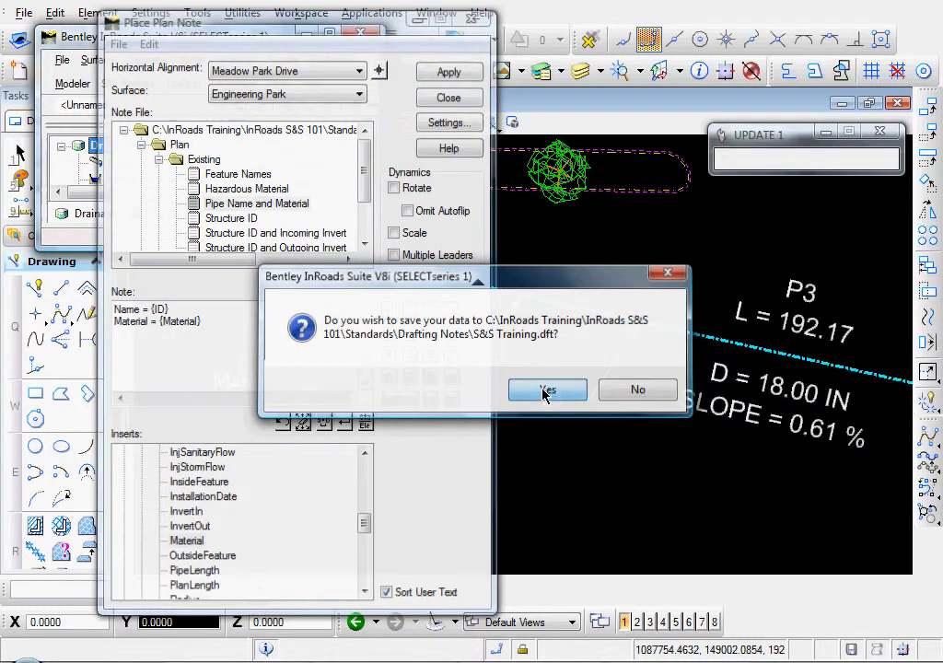
{"action": "left_click", "coordinate": [547, 389]}
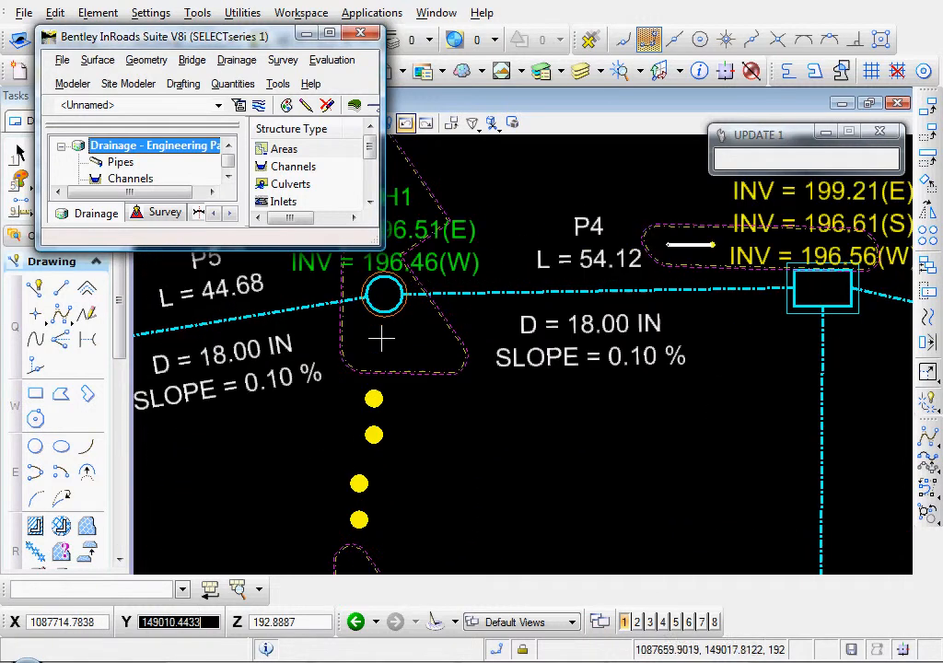
- From Drafting > Place Plan Note, rename the note to 'Name and Material'
{"action": "left_click", "coordinate": [184, 84]}
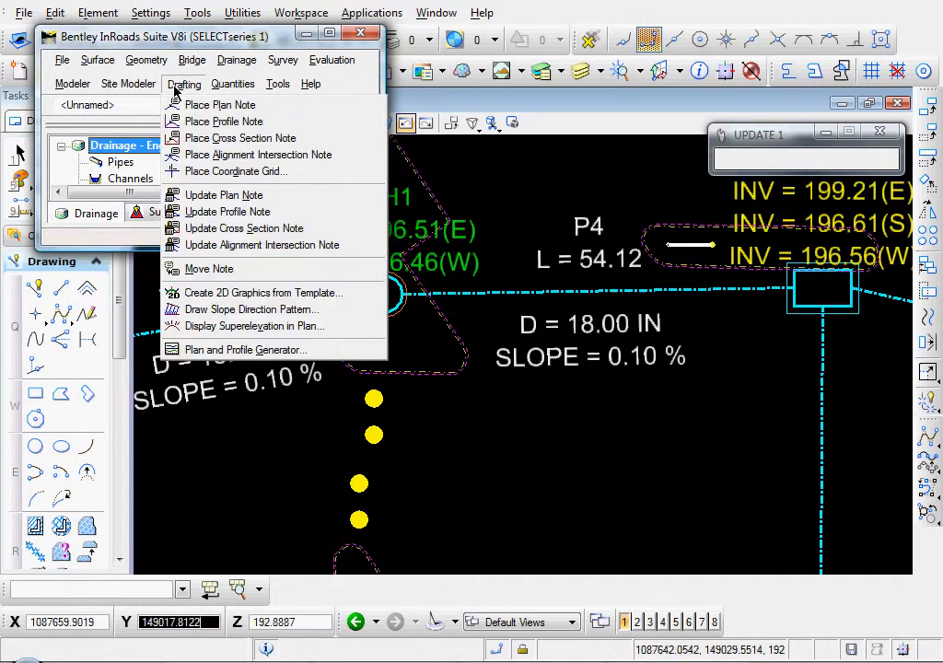
{"action": "left_click", "coordinate": [222, 104]}
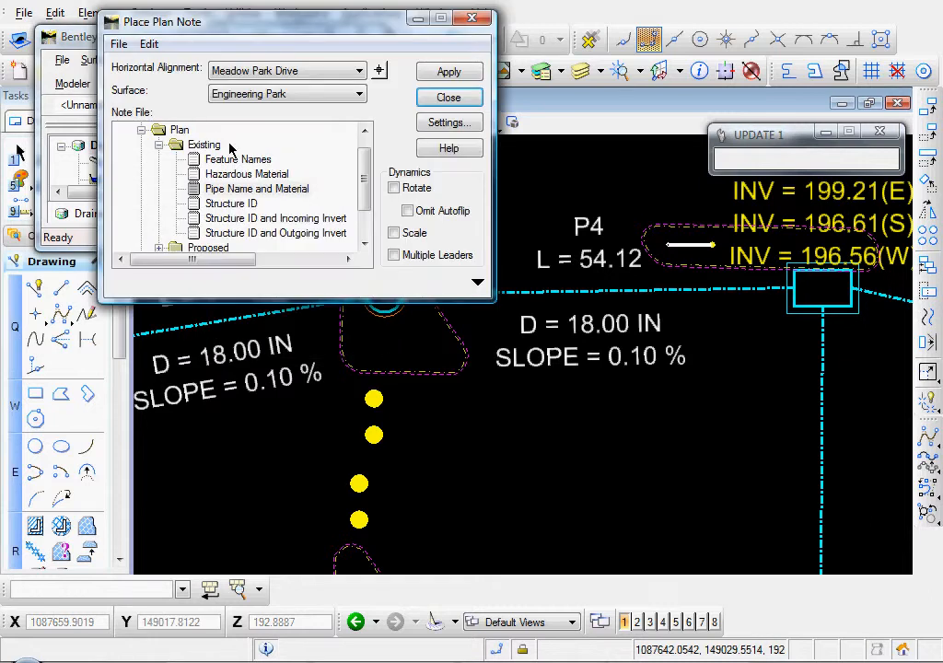
{"action": "mouse_move", "coordinate": [238, 194]}
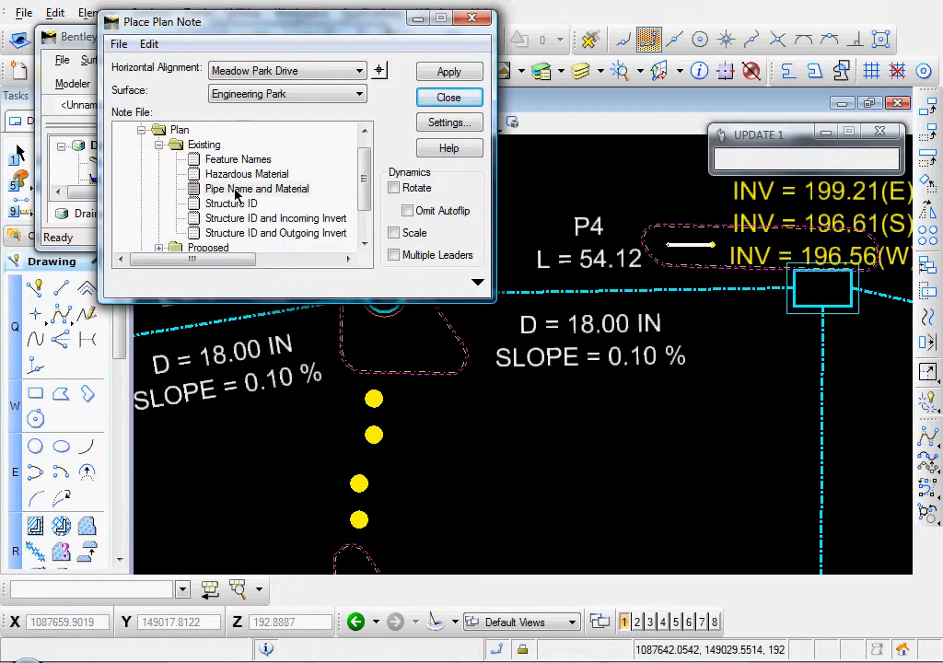
{"action": "left_click", "coordinate": [256, 189]}
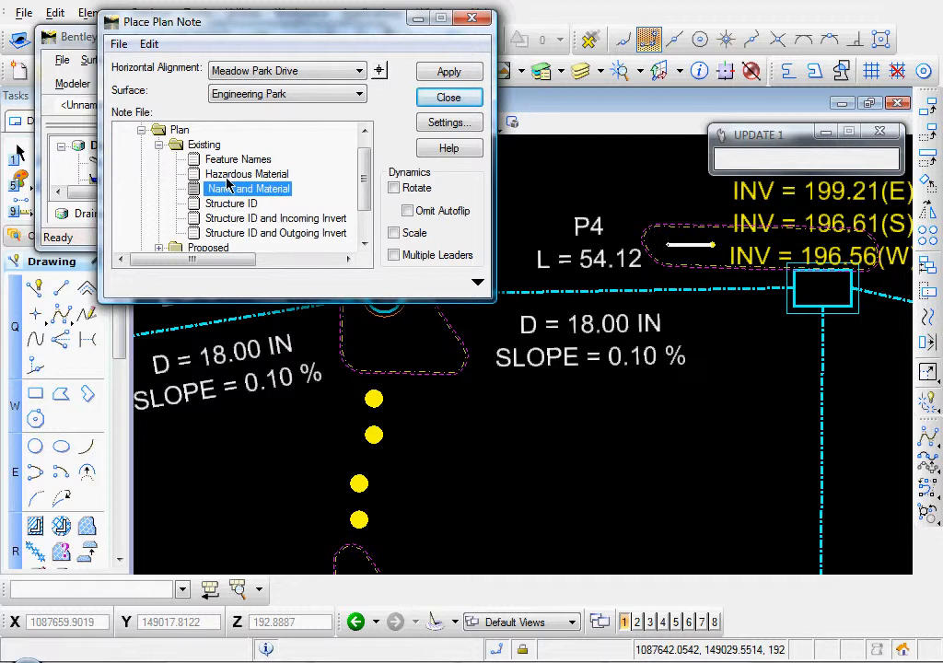
{"action": "left_click", "coordinate": [449, 71]}
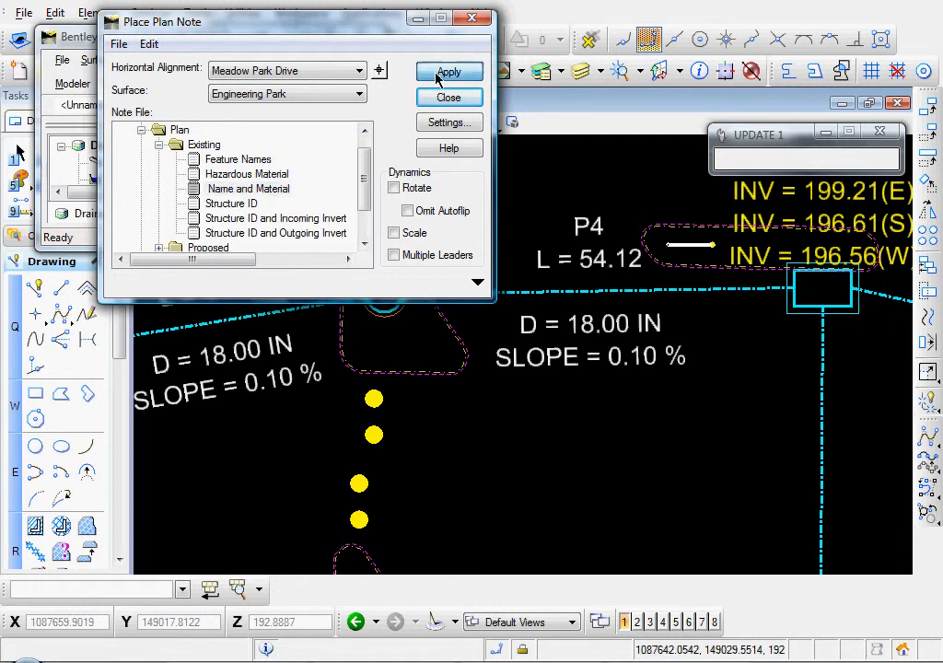
- Place the Name and Material note on manhole MH1, below and right of it
{"action": "left_click", "coordinate": [449, 96]}
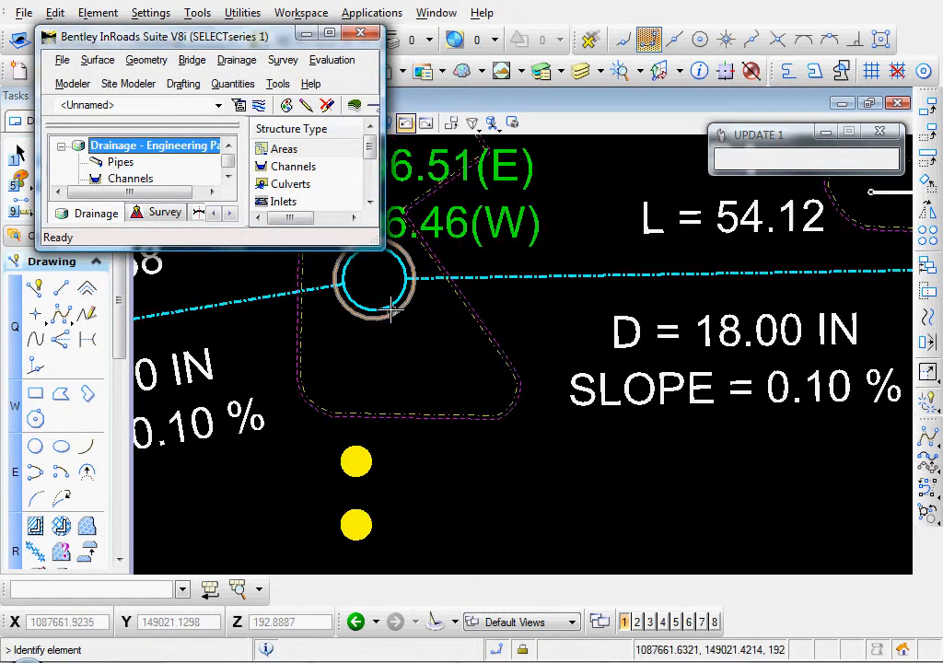
{"action": "left_click", "coordinate": [387, 361]}
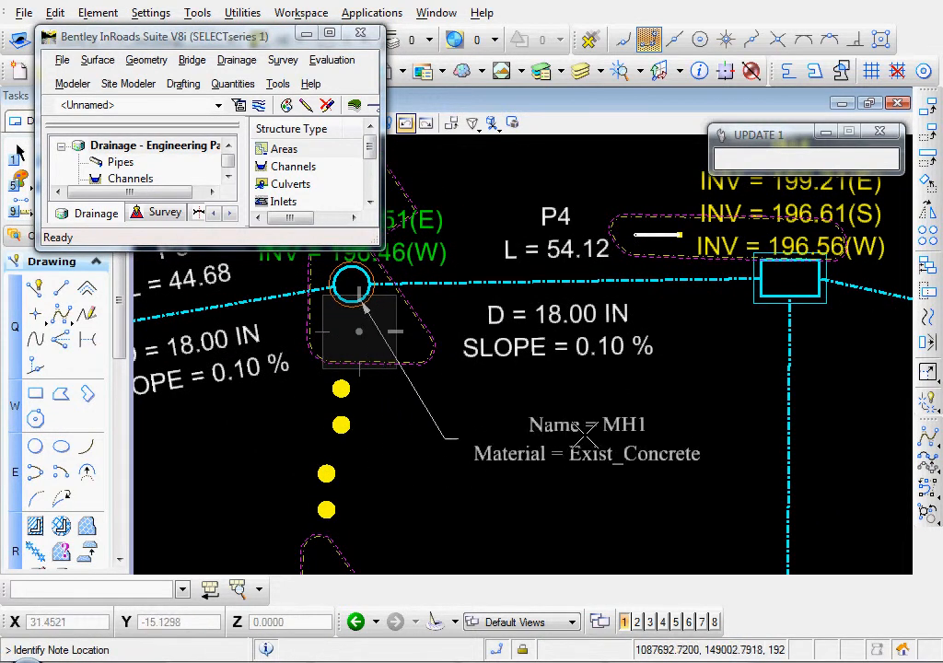
{"action": "left_click", "coordinate": [578, 437]}
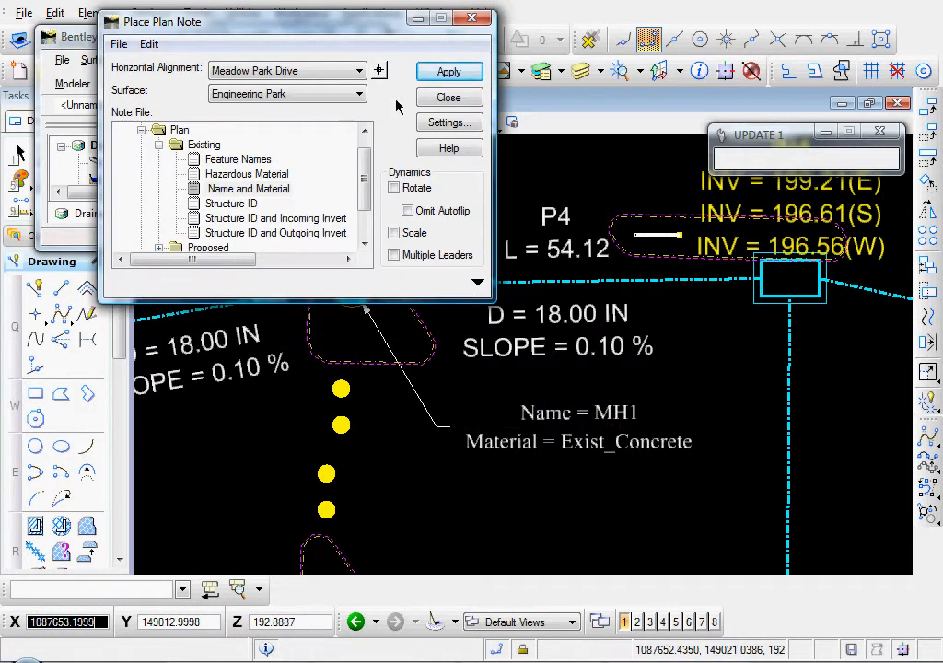
- Close Place Plan Note and confirm saving the note changes to the drafting file
{"action": "left_click", "coordinate": [448, 97]}
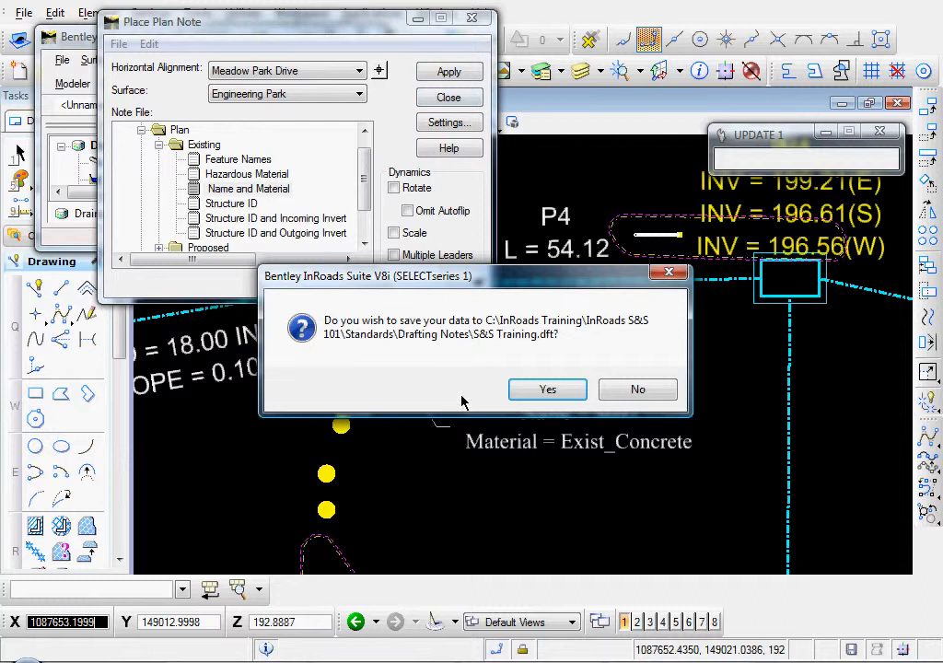
{"action": "left_click", "coordinate": [547, 389]}
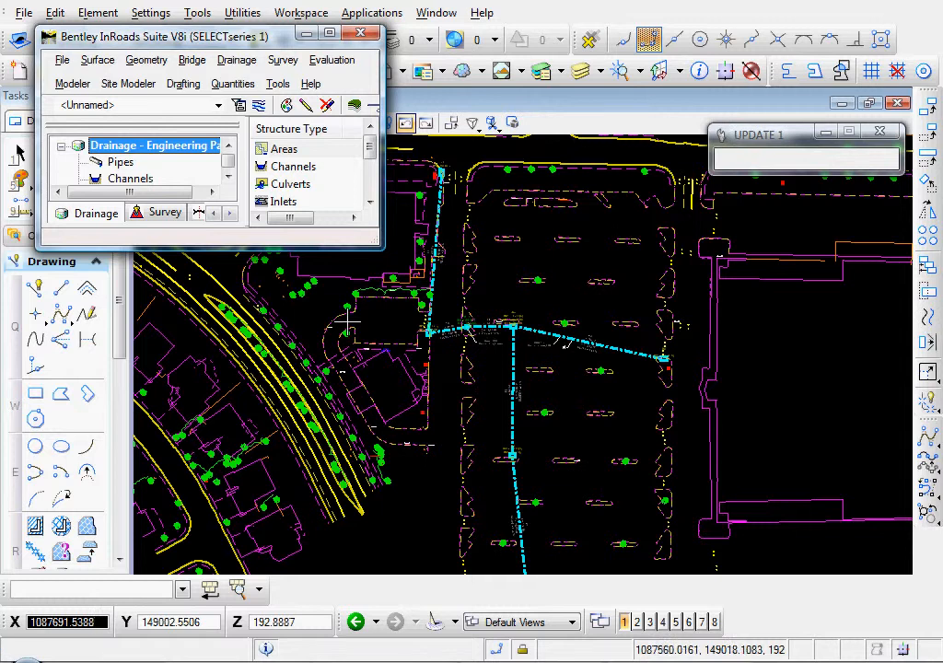
- Open the File menu to begin saving the drainage data
{"action": "left_click", "coordinate": [63, 59]}
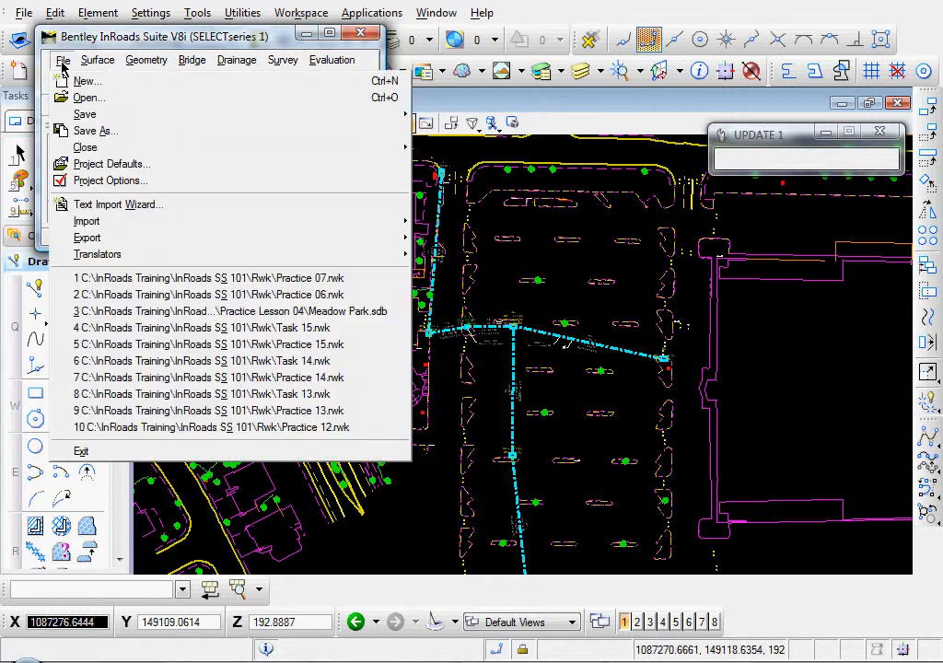
{"action": "mouse_move", "coordinate": [85, 113]}
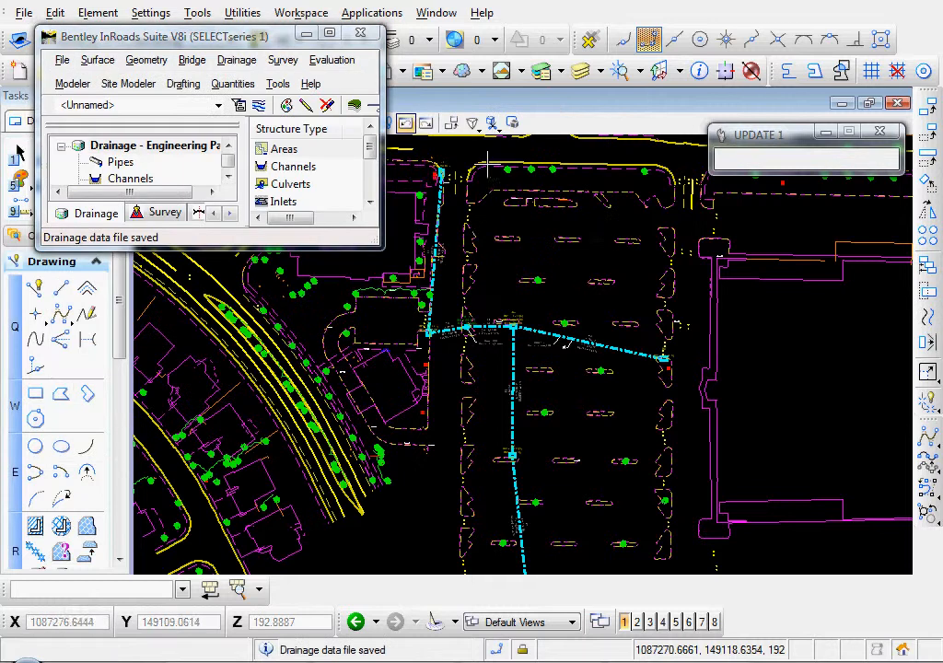
{"action": "mouse_move", "coordinate": [479, 358]}
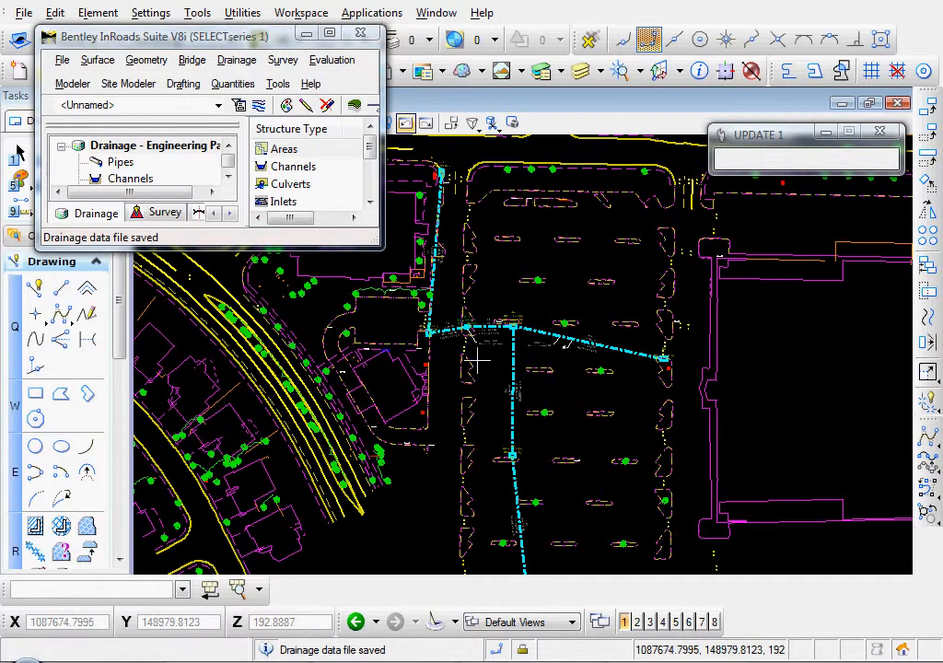